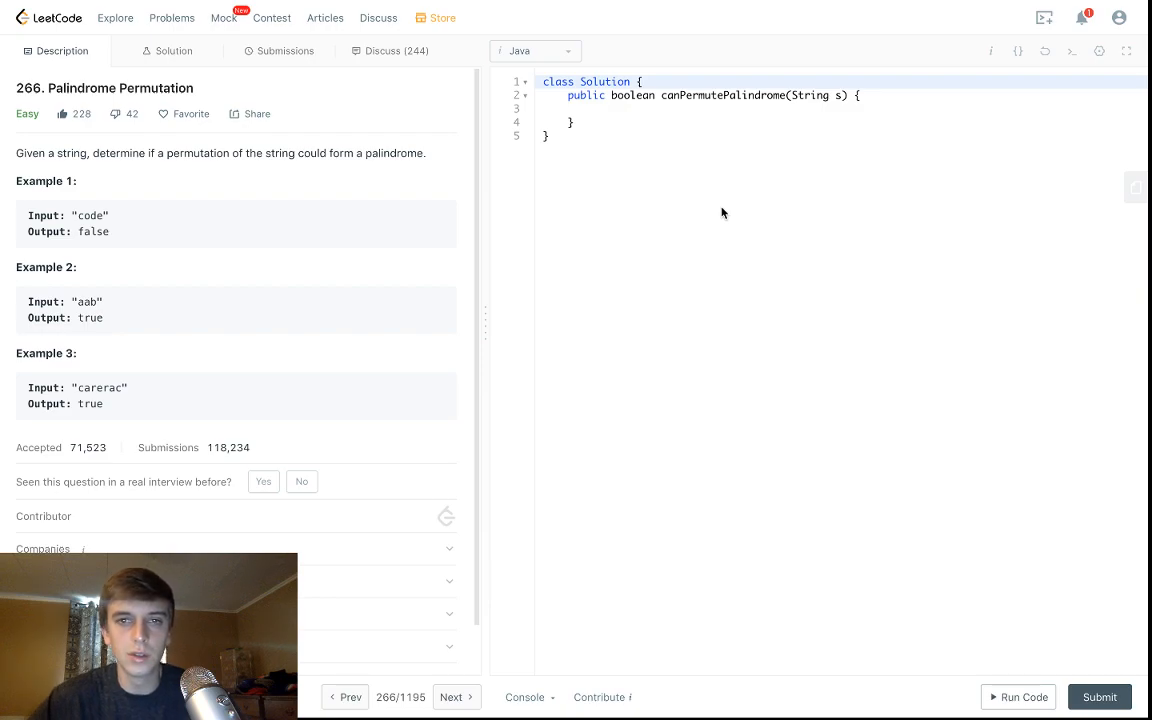
{"action": "mouse_move", "coordinate": [596, 190]}
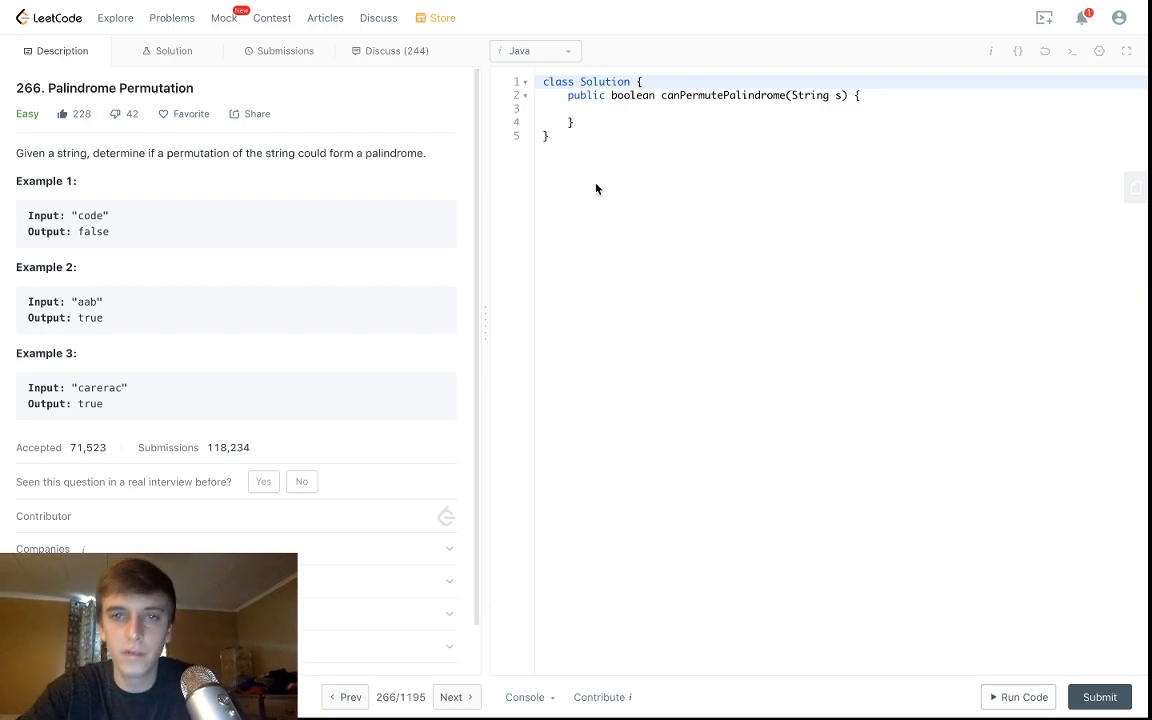
{"action": "mouse_move", "coordinate": [136, 144]}
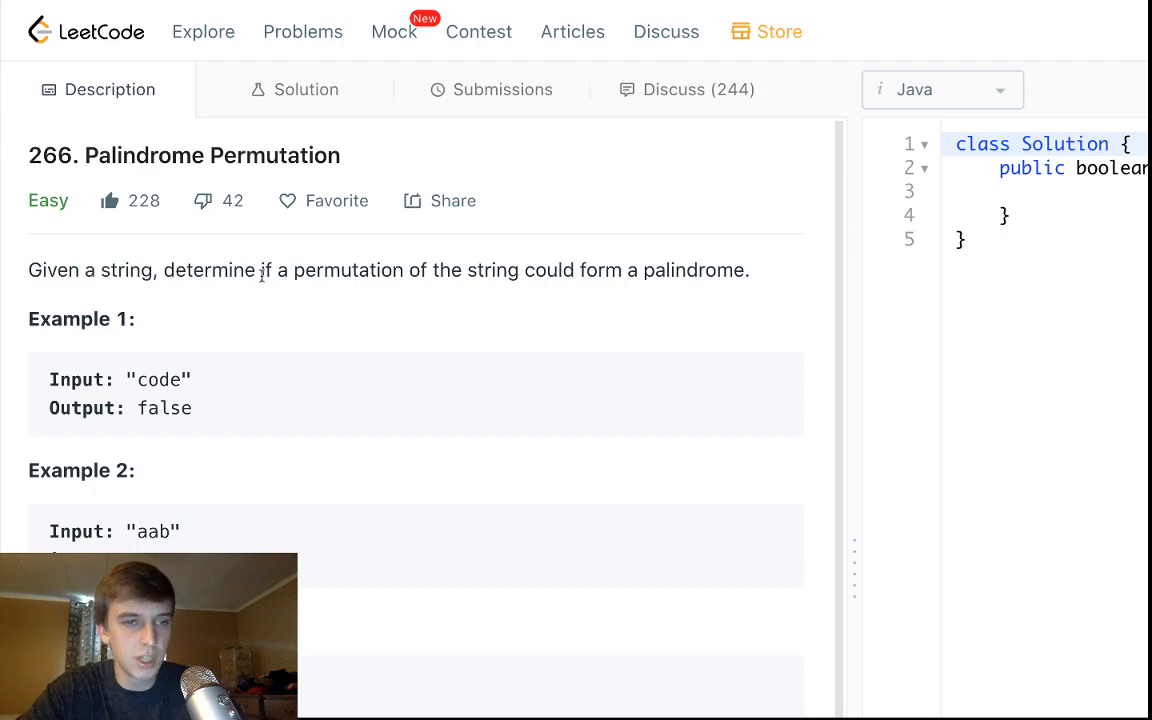
{"action": "mouse_move", "coordinate": [456, 288]}
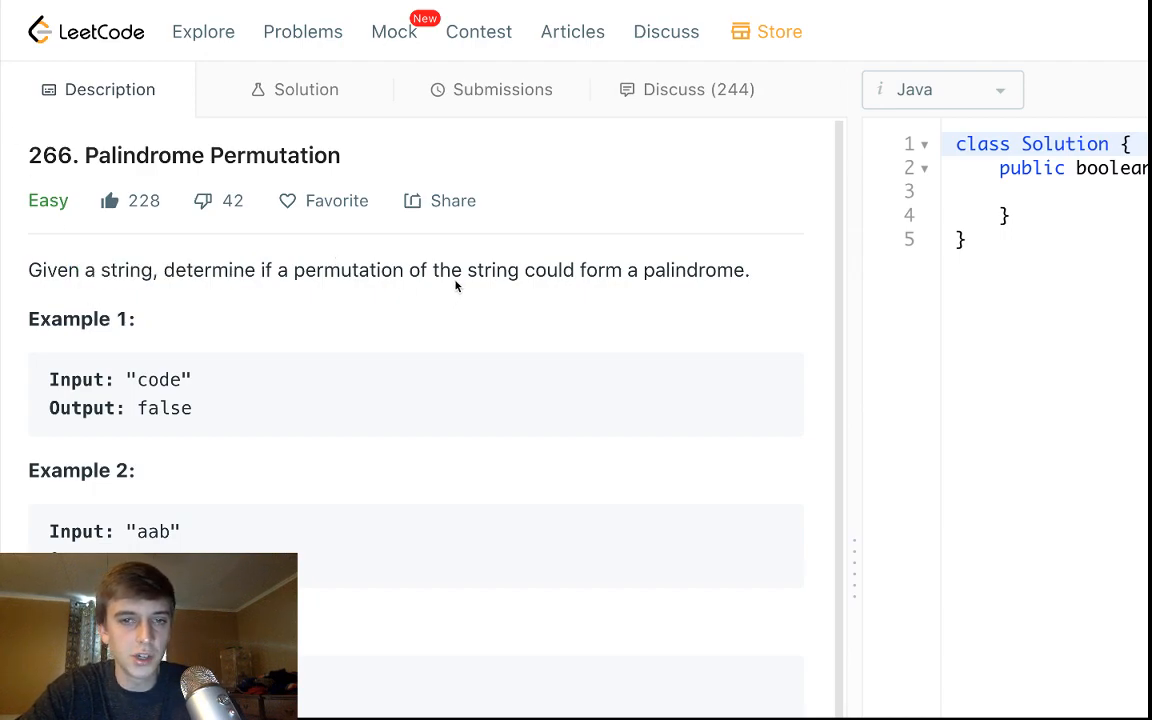
{"action": "mouse_move", "coordinate": [236, 396]}
{"action": "type", "text": "\"re"}
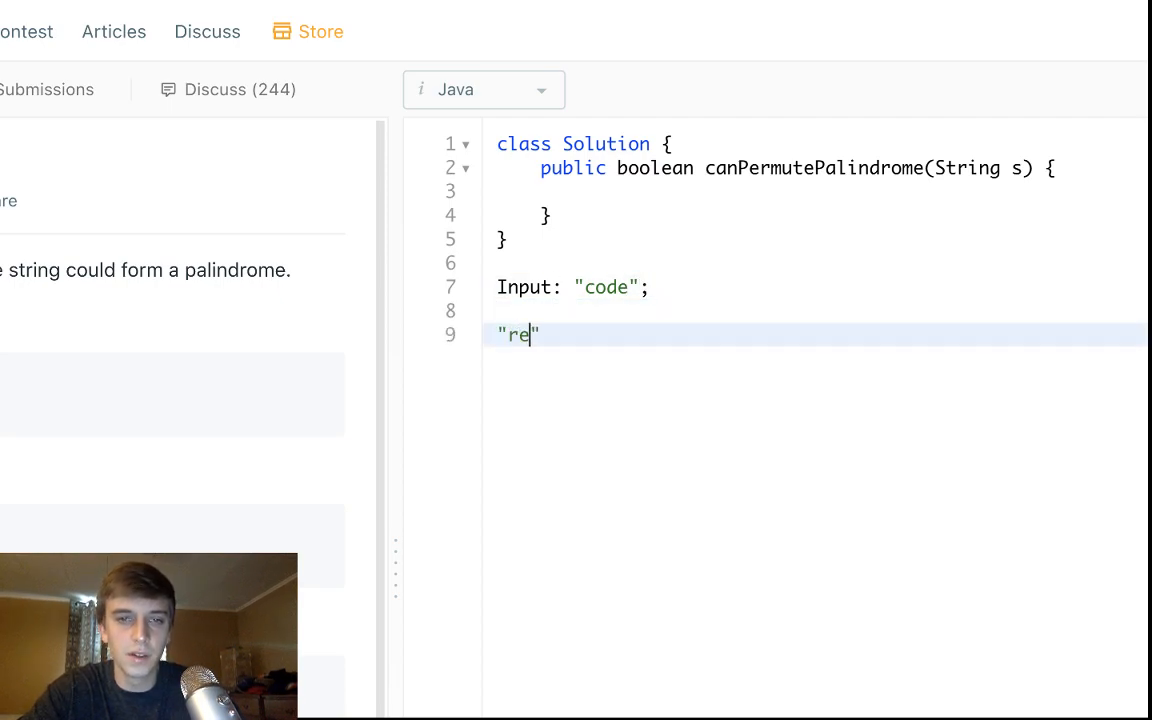
- Finish the scratch string "racecar"; under Input "code", then mark its letters and reduce it toward "raccar"
{"action": "type", "text": "cecar"}
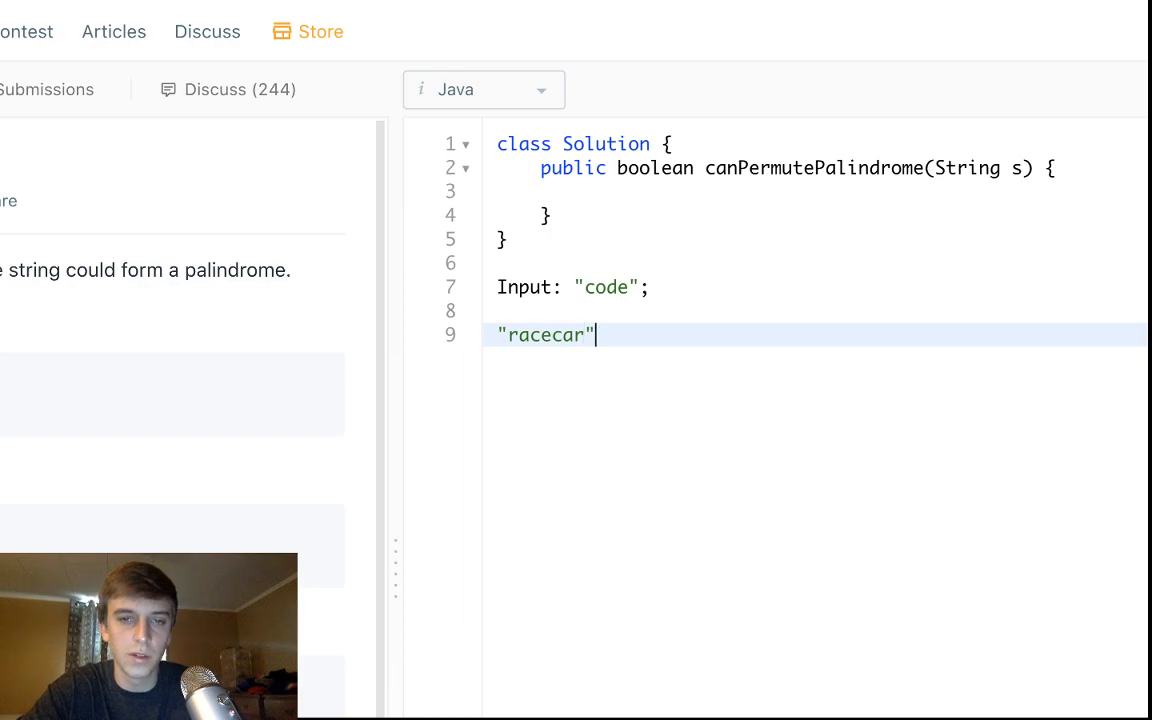
{"action": "type", "text": ";"}
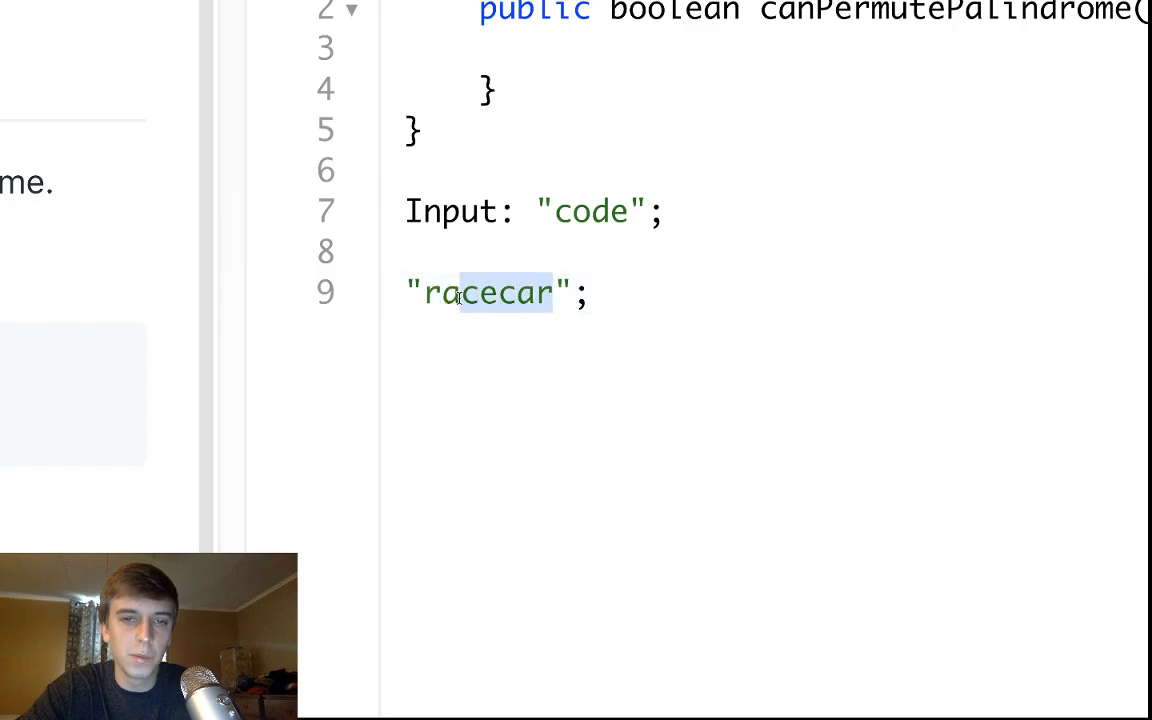
{"action": "left_click", "coordinate": [444, 292]}
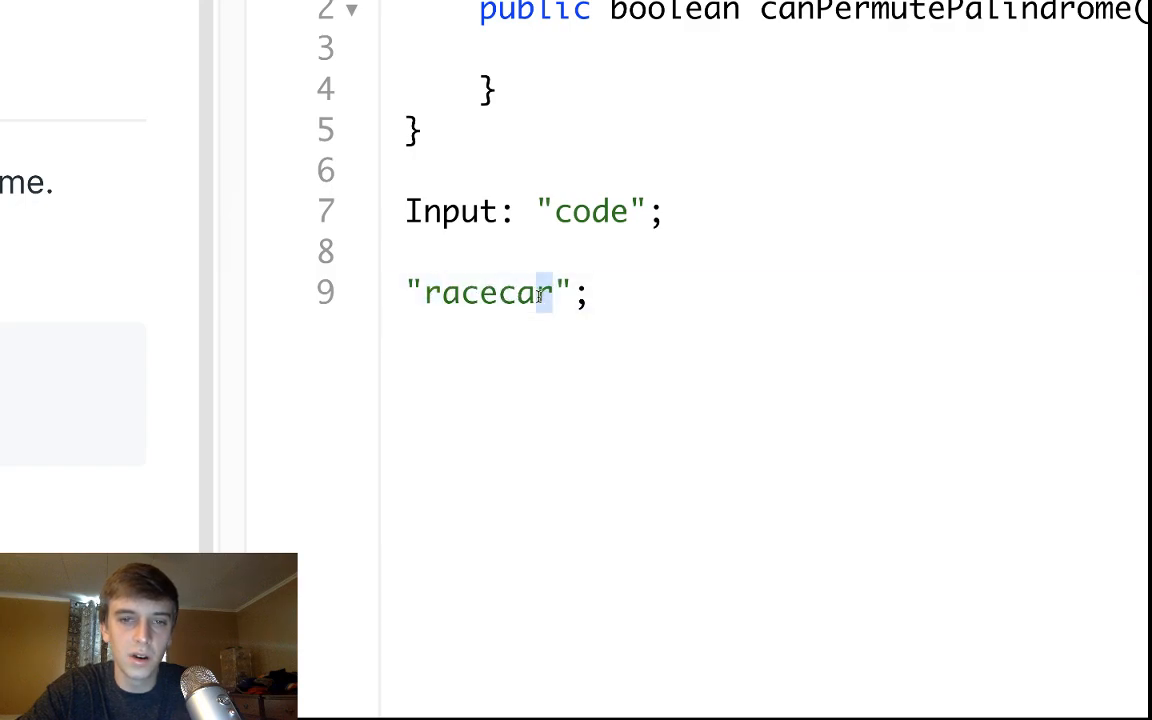
{"action": "left_click", "coordinate": [470, 292]}
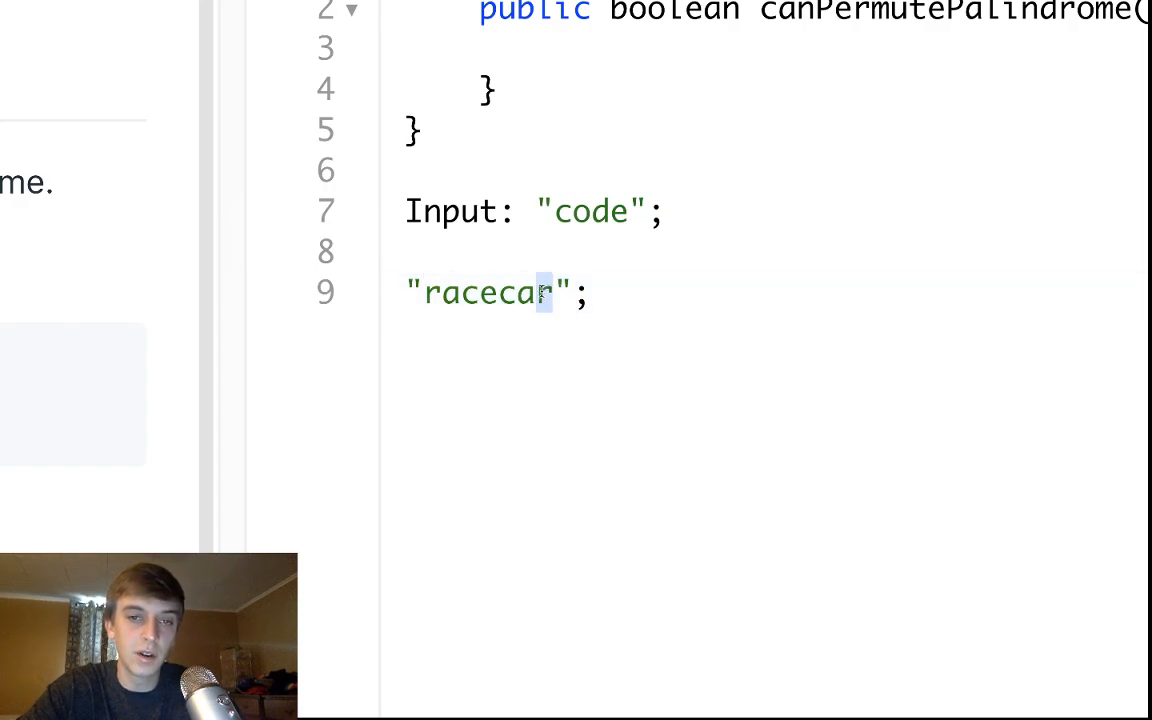
{"action": "left_click", "coordinate": [440, 292]}
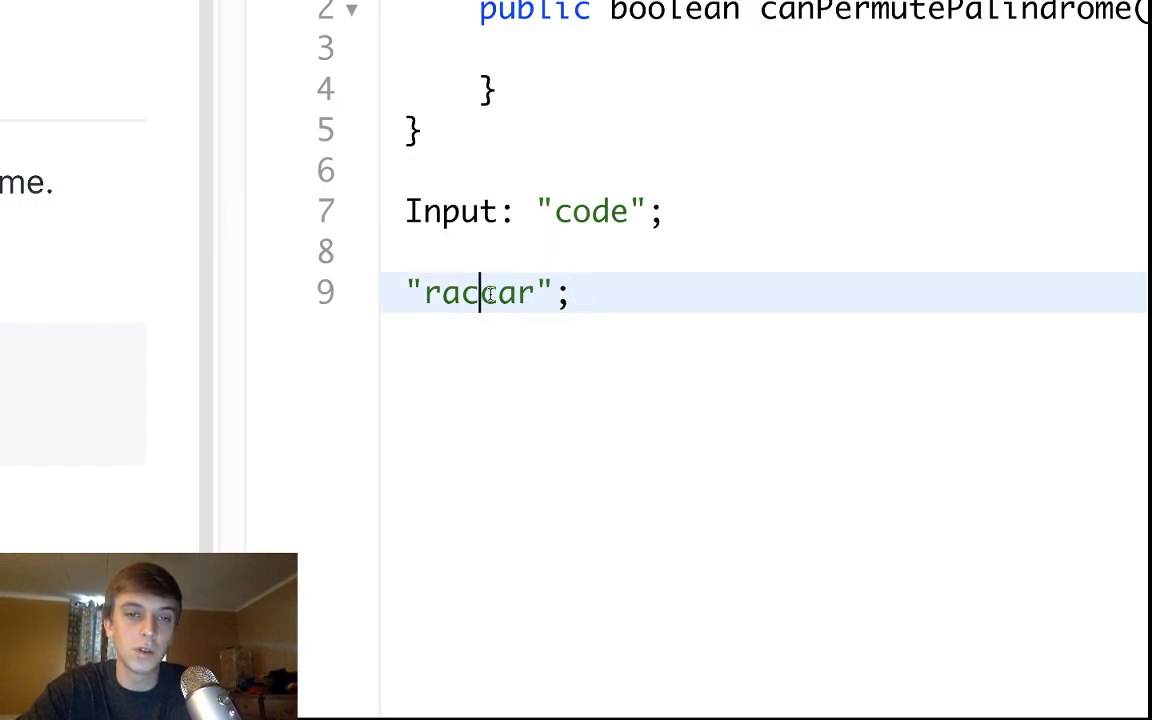
{"action": "double_click", "coordinate": [512, 292]}
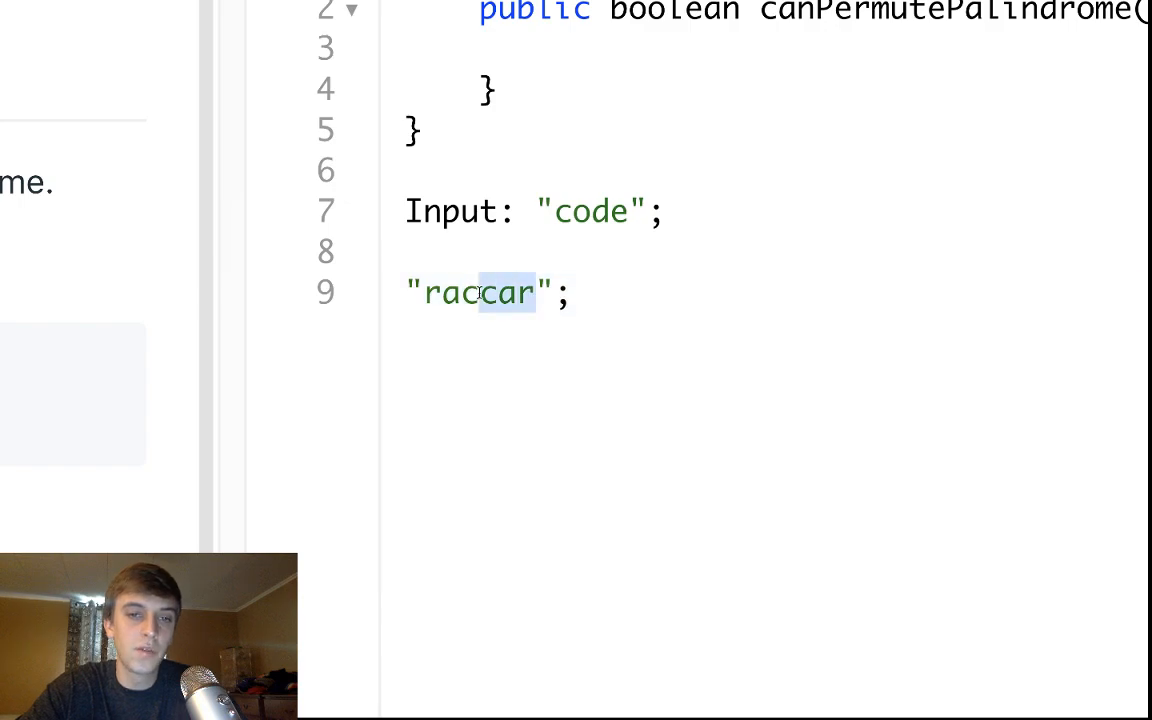
{"action": "double_click", "coordinate": [478, 292]}
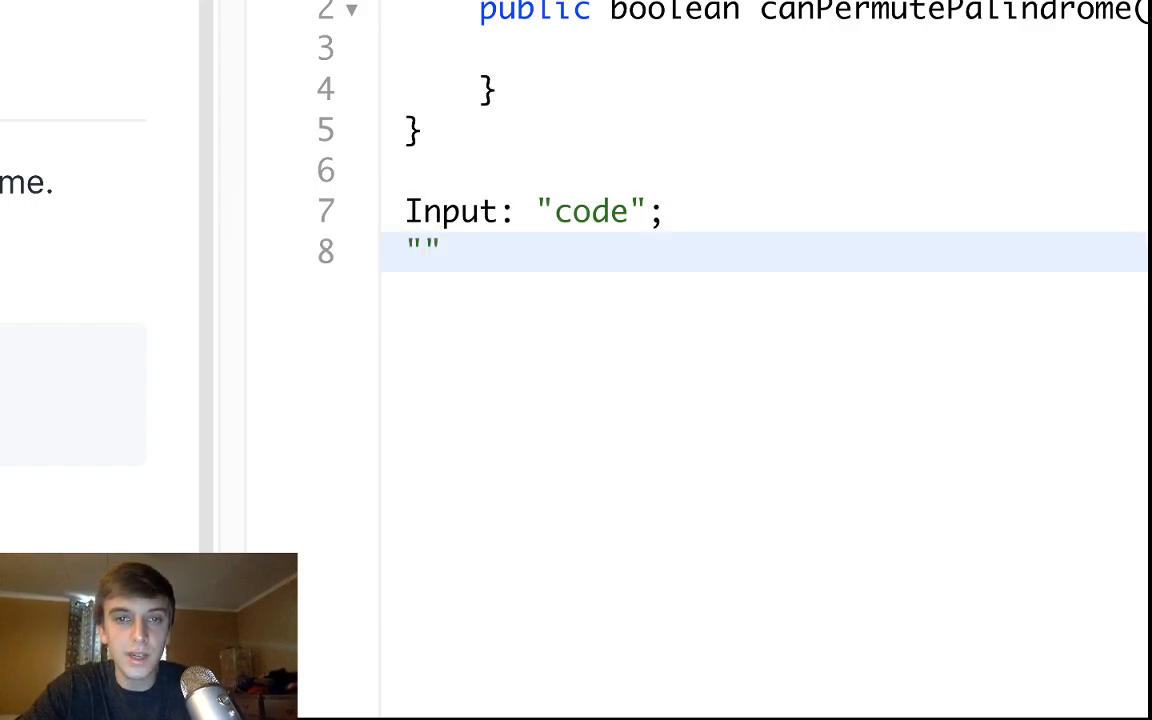
- Write the permutations "odce"; and "dceo" of code on line 8 under the Input line
{"action": "double_click", "coordinate": [590, 212]}
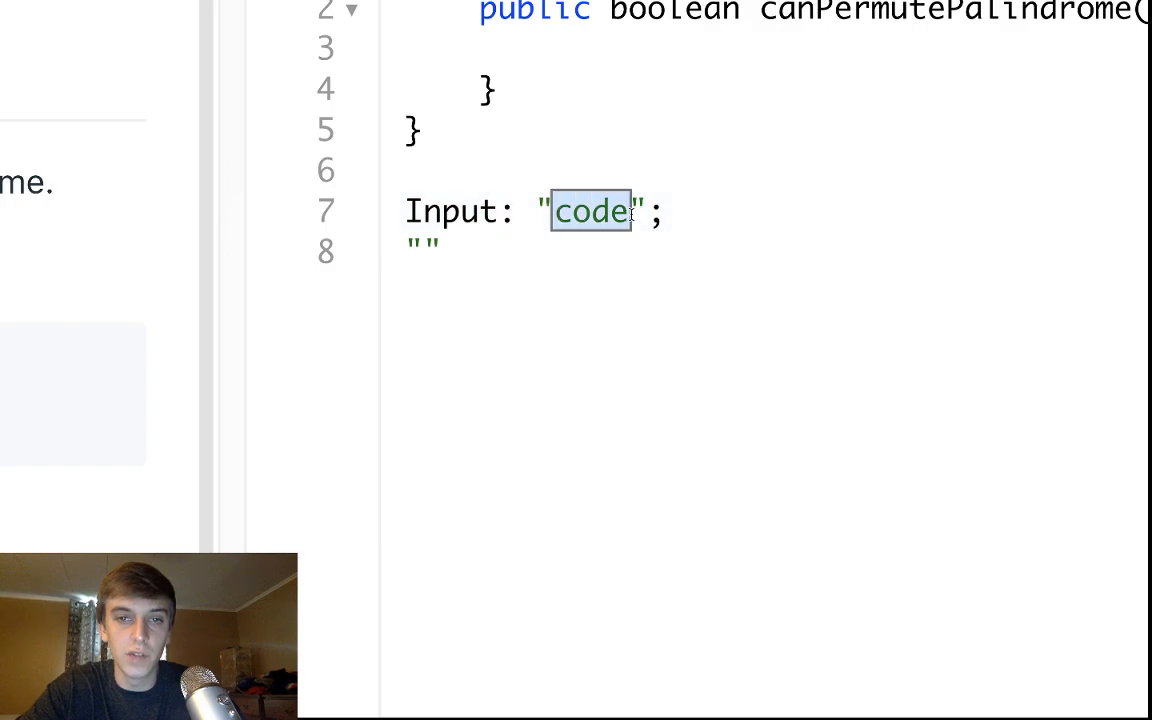
{"action": "left_click", "coordinate": [440, 250]}
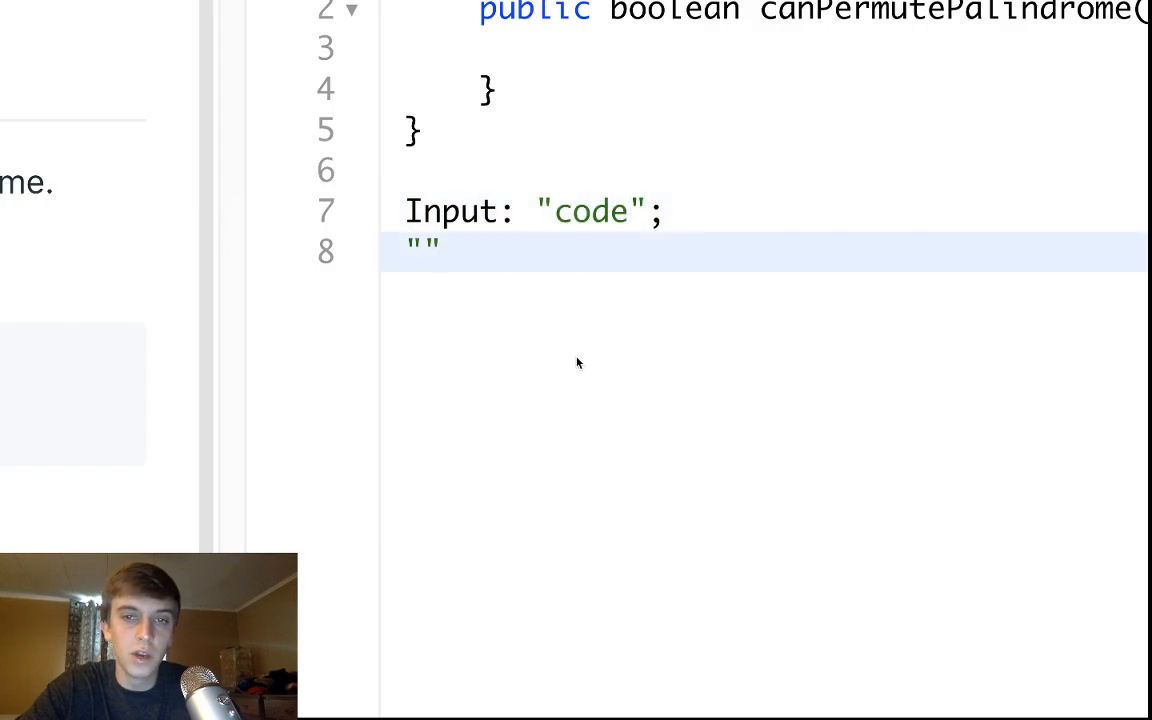
{"action": "type", "text": "odce"}
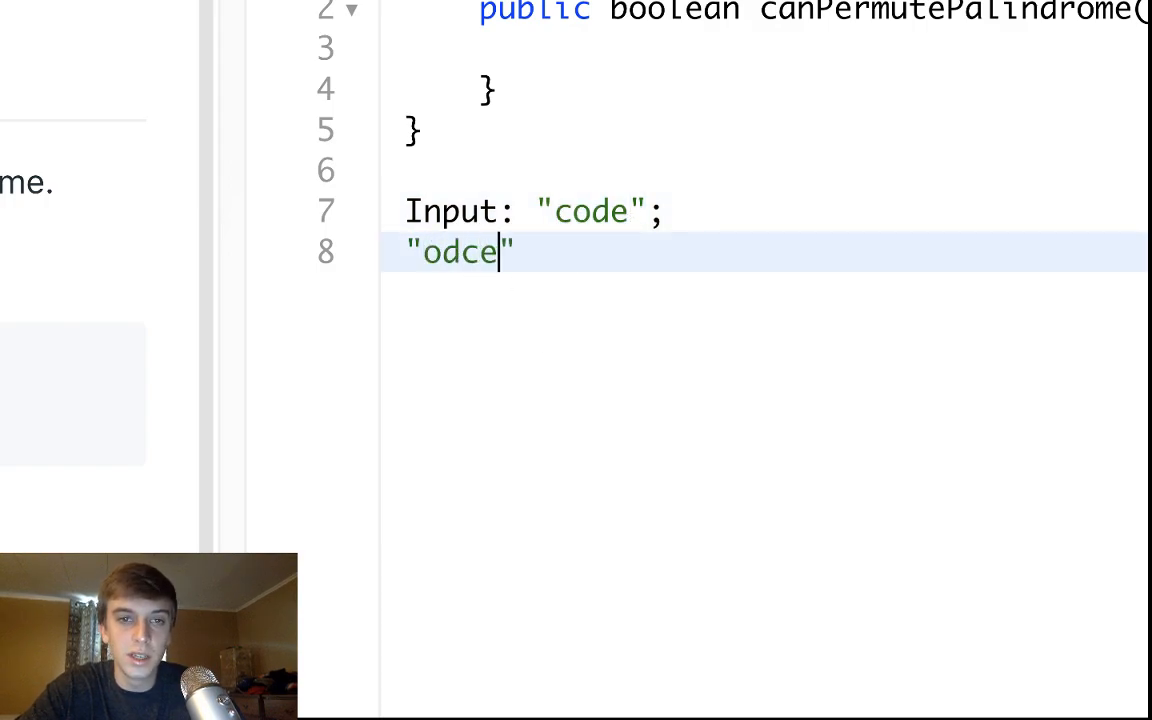
{"action": "type", "text": ";"}
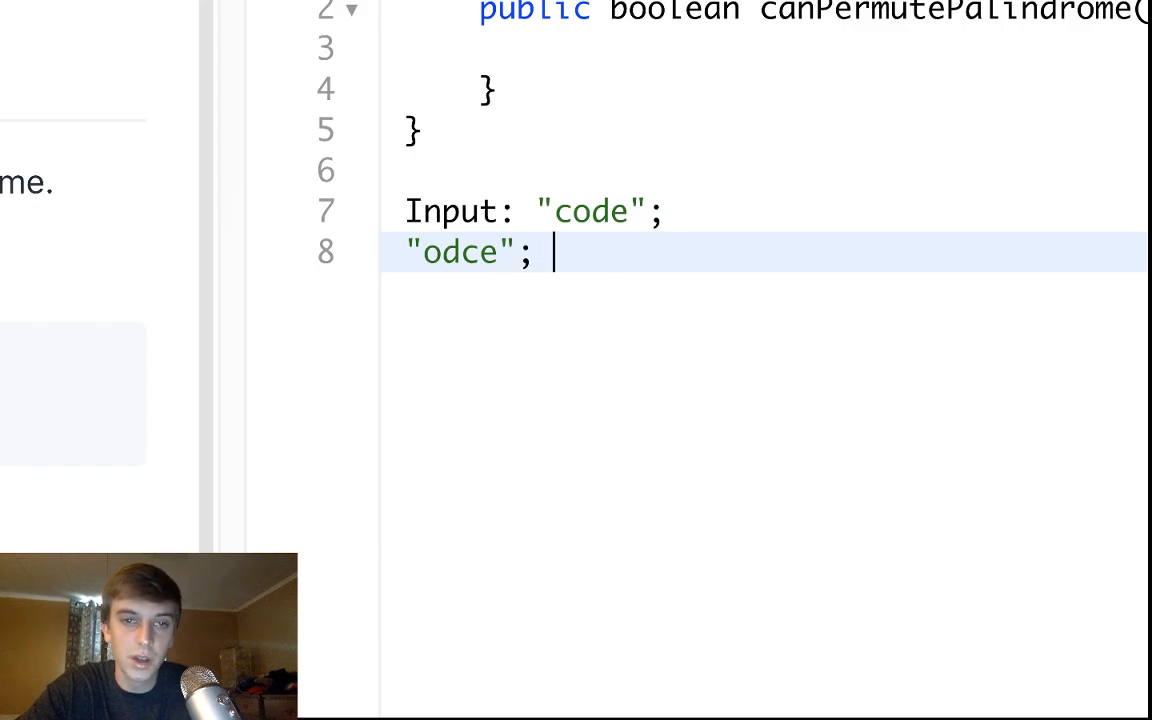
{"action": "type", "text": "\"dc\""}
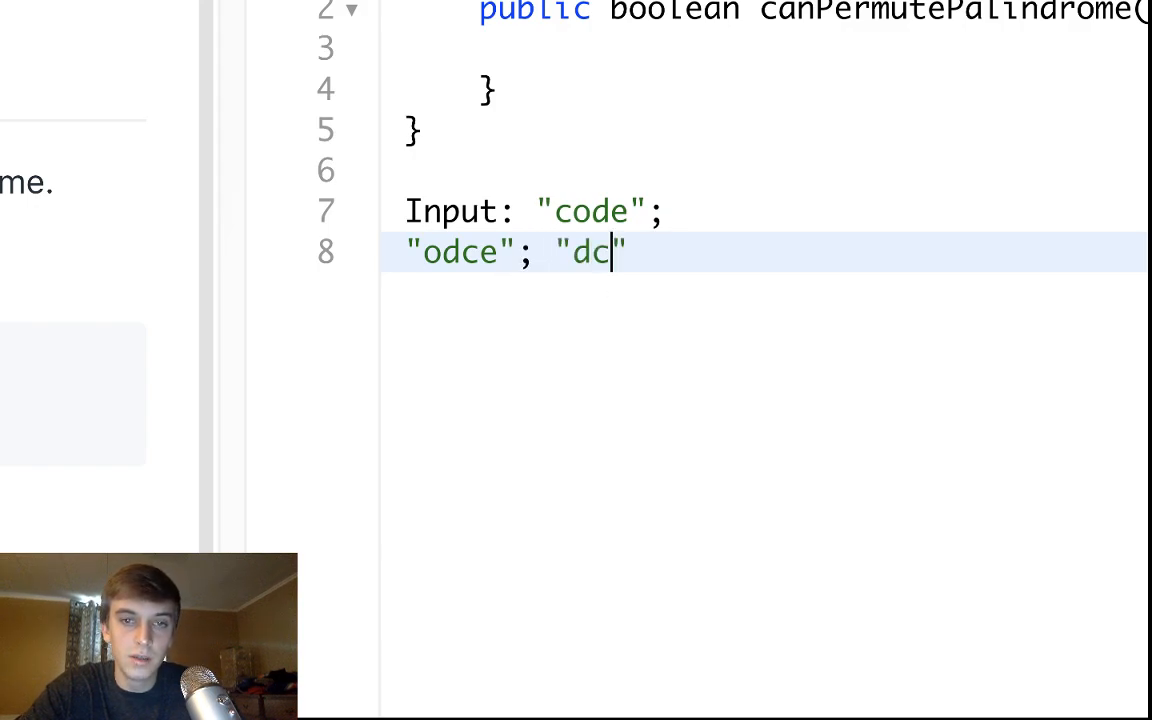
{"action": "type", "text": "eo"}
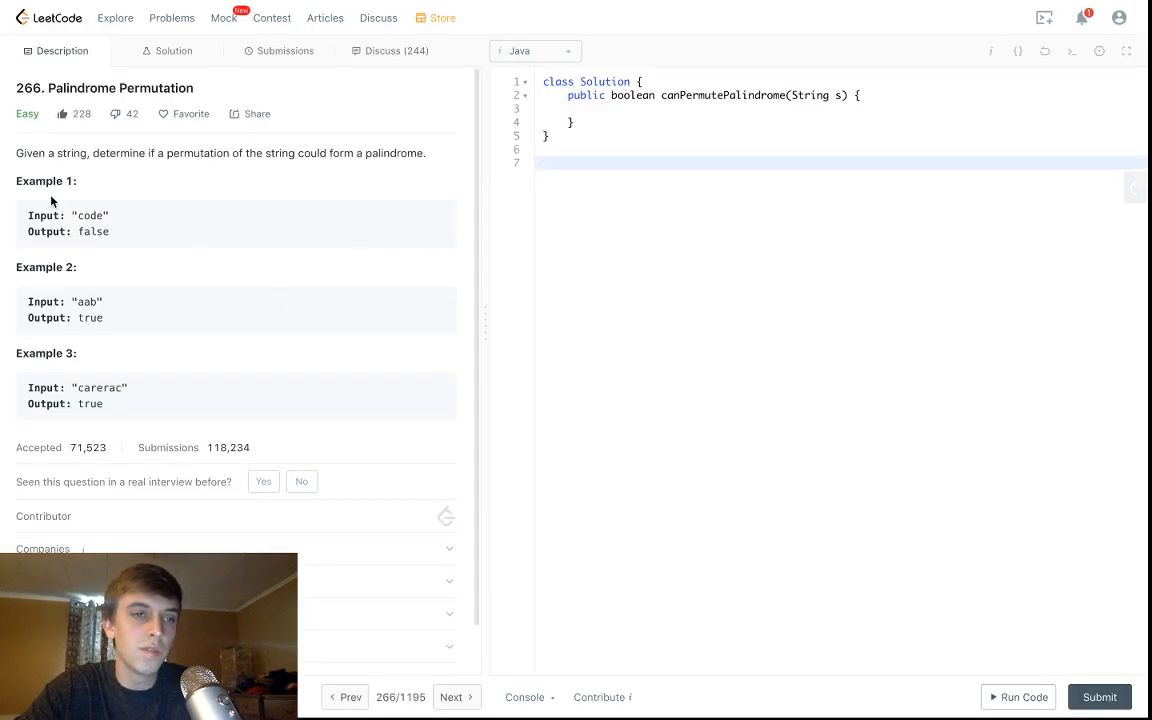
{"action": "mouse_move", "coordinate": [130, 306]}
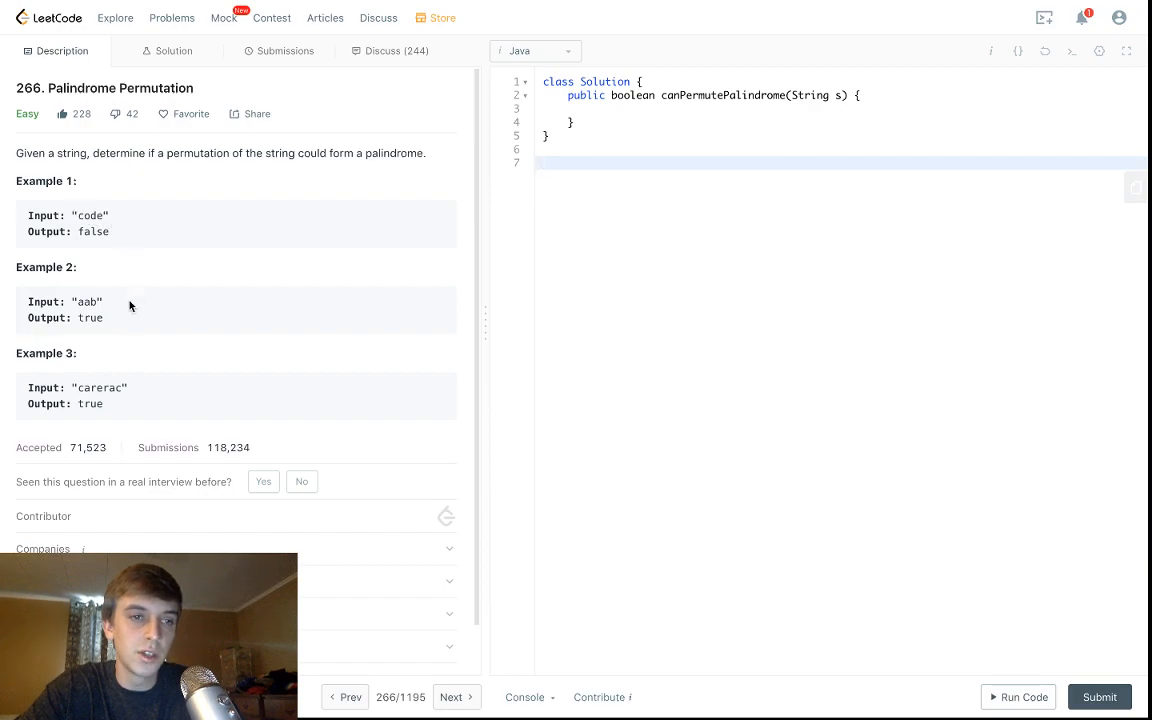
- Select Example 1's Input/Output text in the description to copy it into the editor
{"action": "left_click_drag", "start_coordinate": [28, 216], "coordinate": [110, 232]}
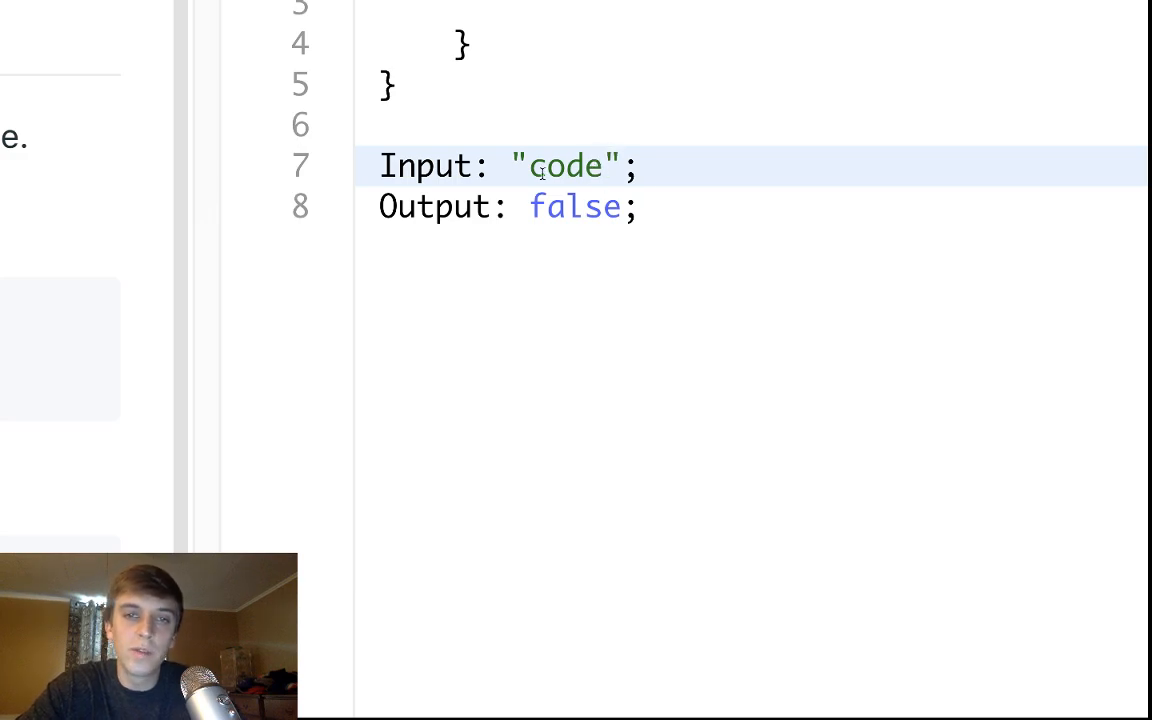
- Walk through the letters c, e, o, d of "code" to explain why the output is false
{"action": "left_click", "coordinate": [528, 166]}
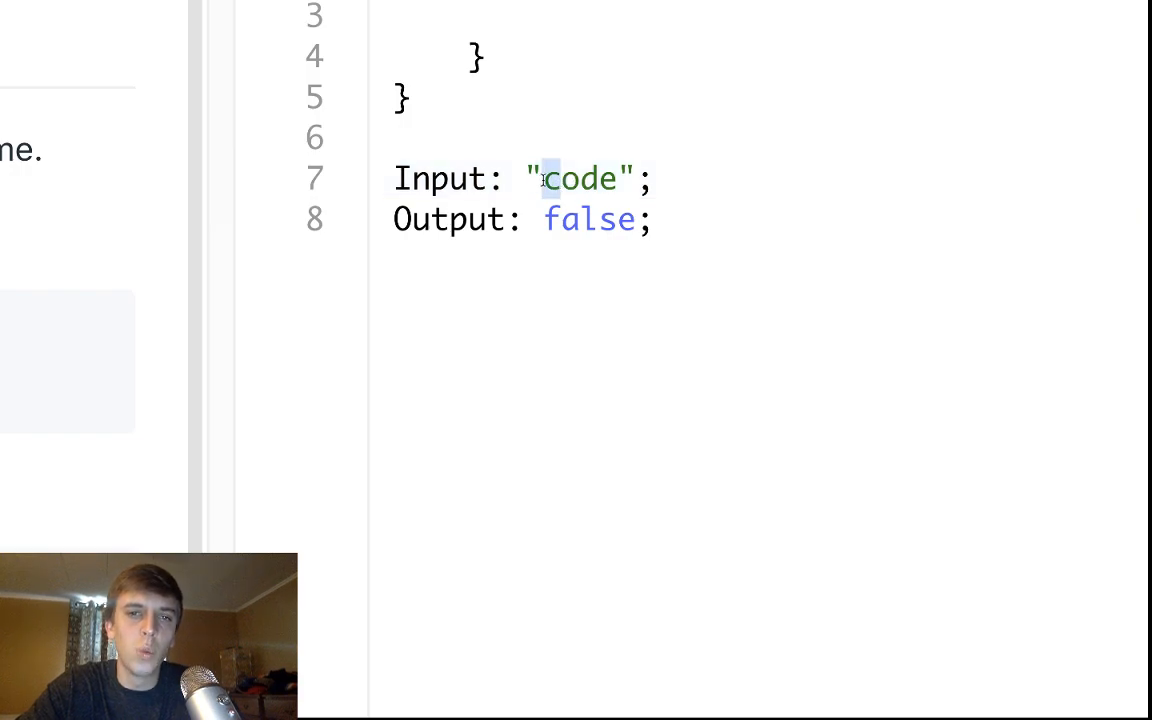
{"action": "left_click", "coordinate": [570, 178]}
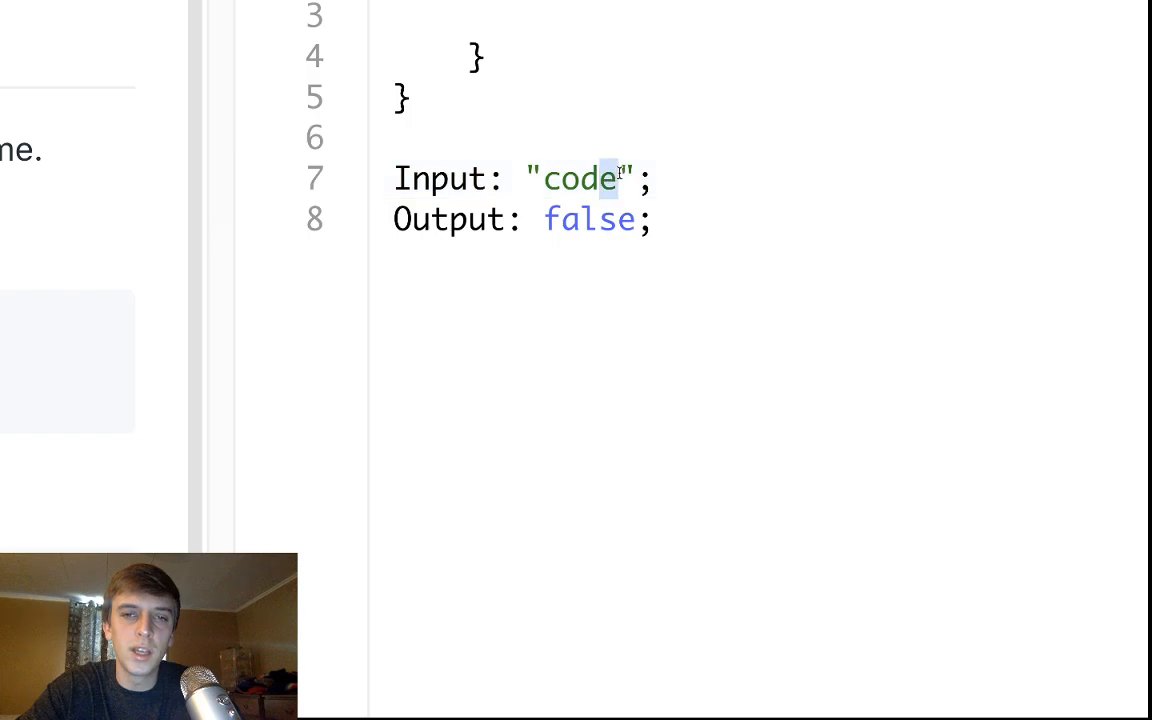
{"action": "left_click", "coordinate": [620, 178]}
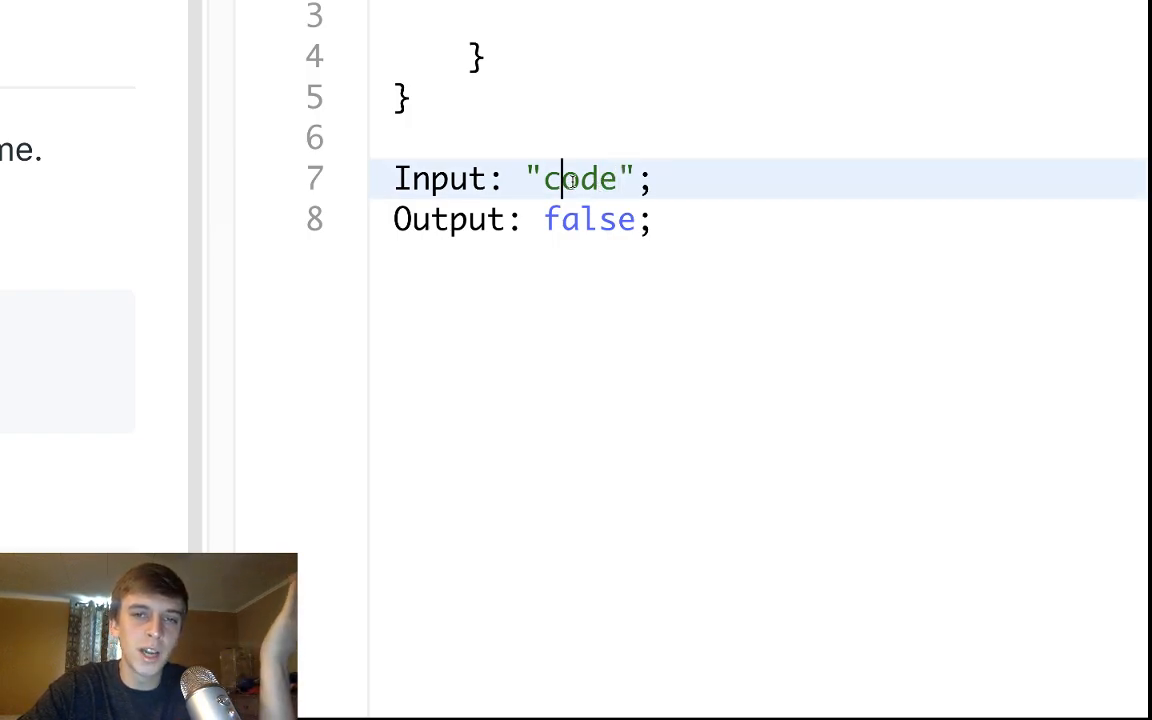
{"action": "left_click", "coordinate": [542, 178]}
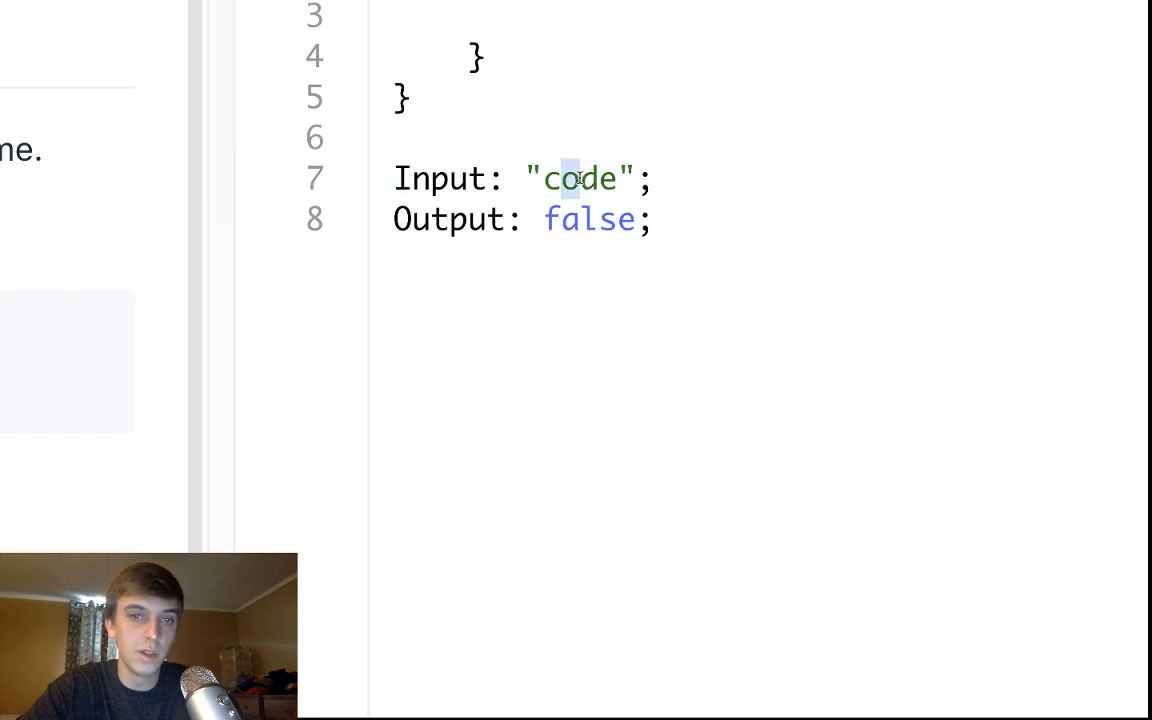
{"action": "left_click", "coordinate": [578, 178]}
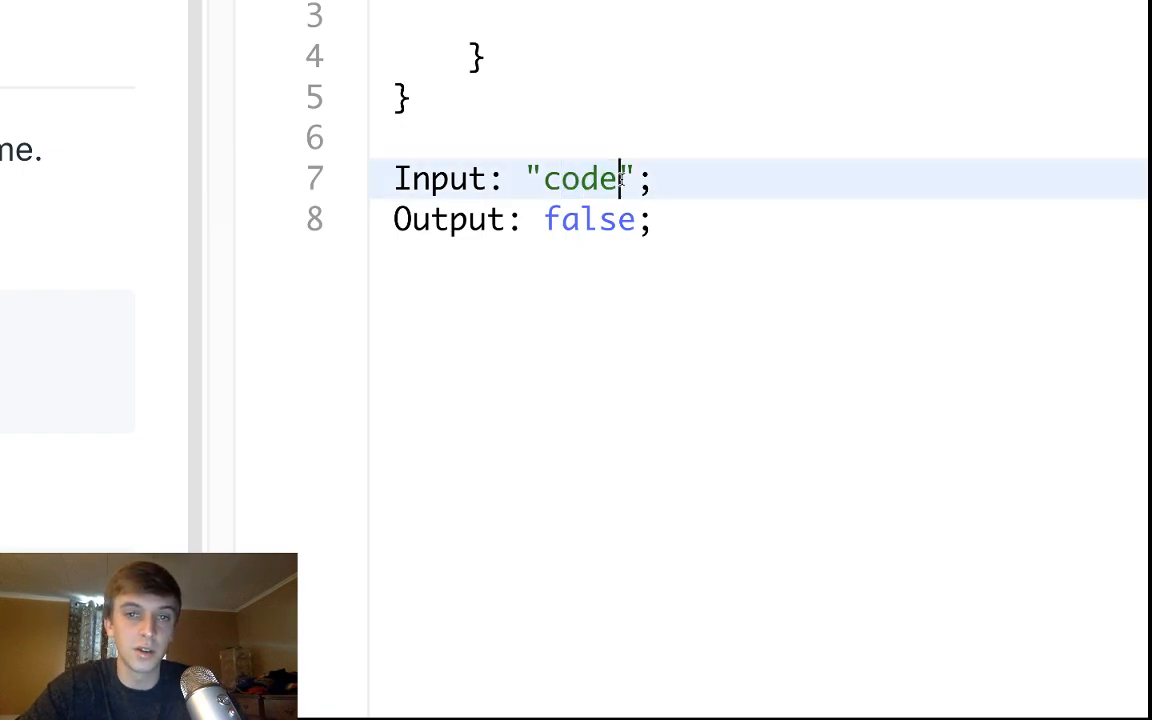
{"action": "left_click", "coordinate": [544, 180]}
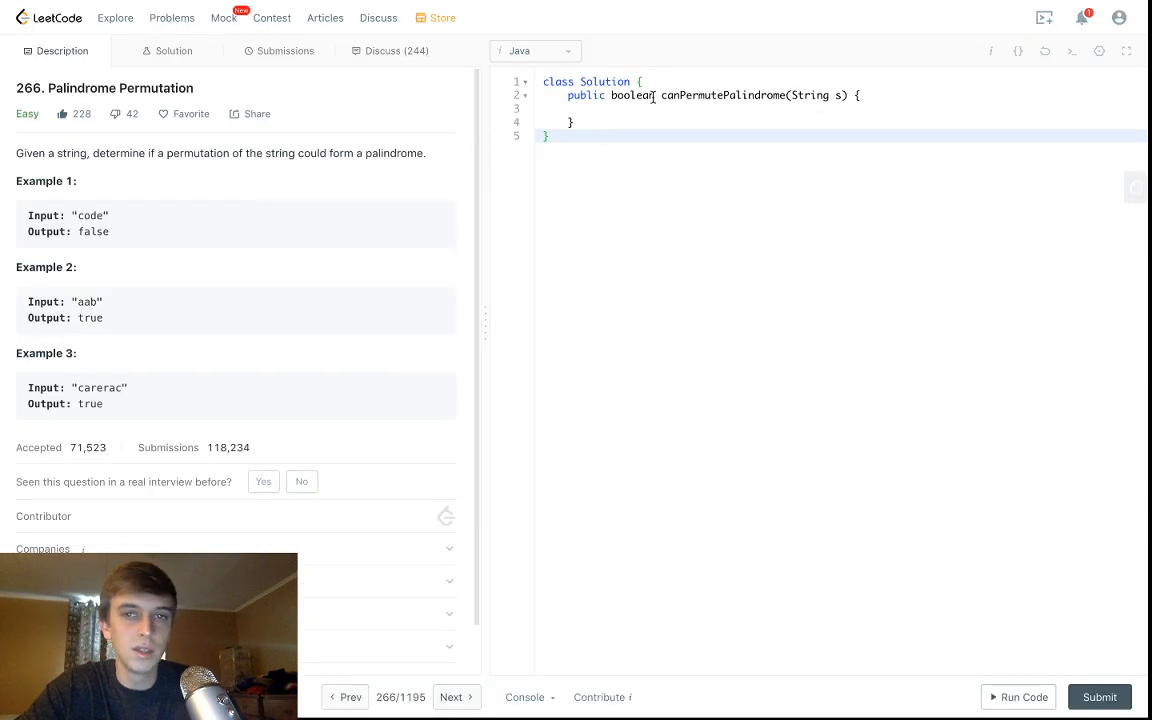
- Declare int[] char_counts as a new 128-slot int array
{"action": "type", "text": "int"}
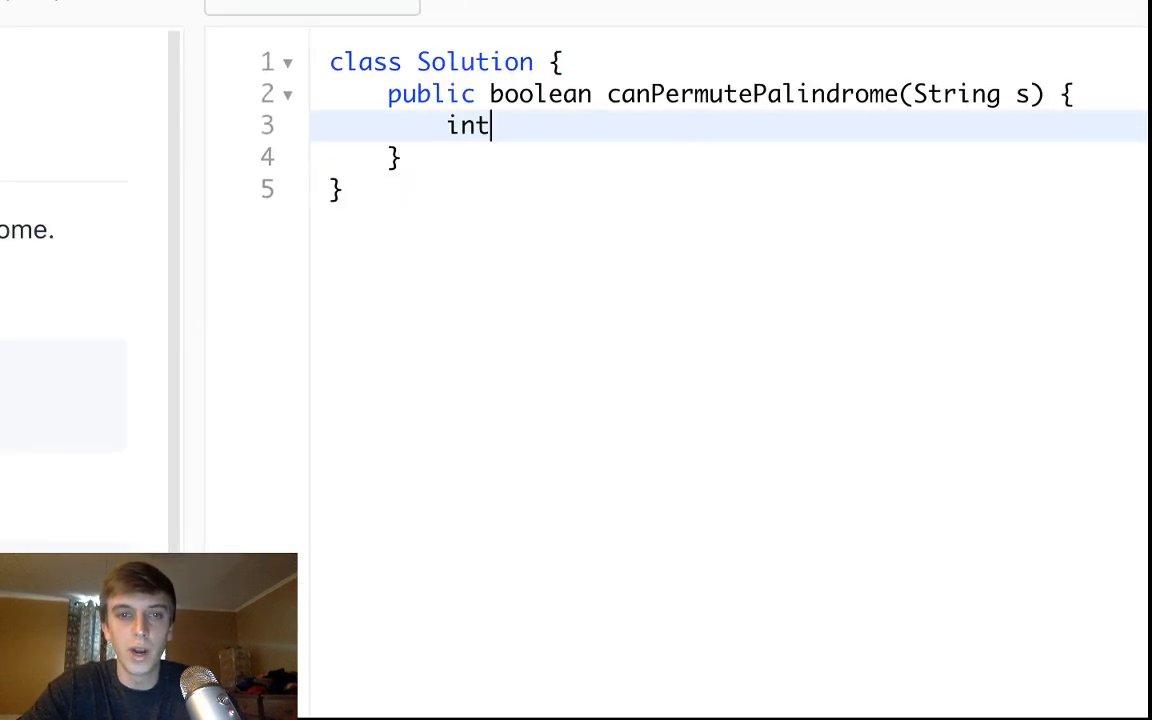
{"action": "type", "text": "[]"}
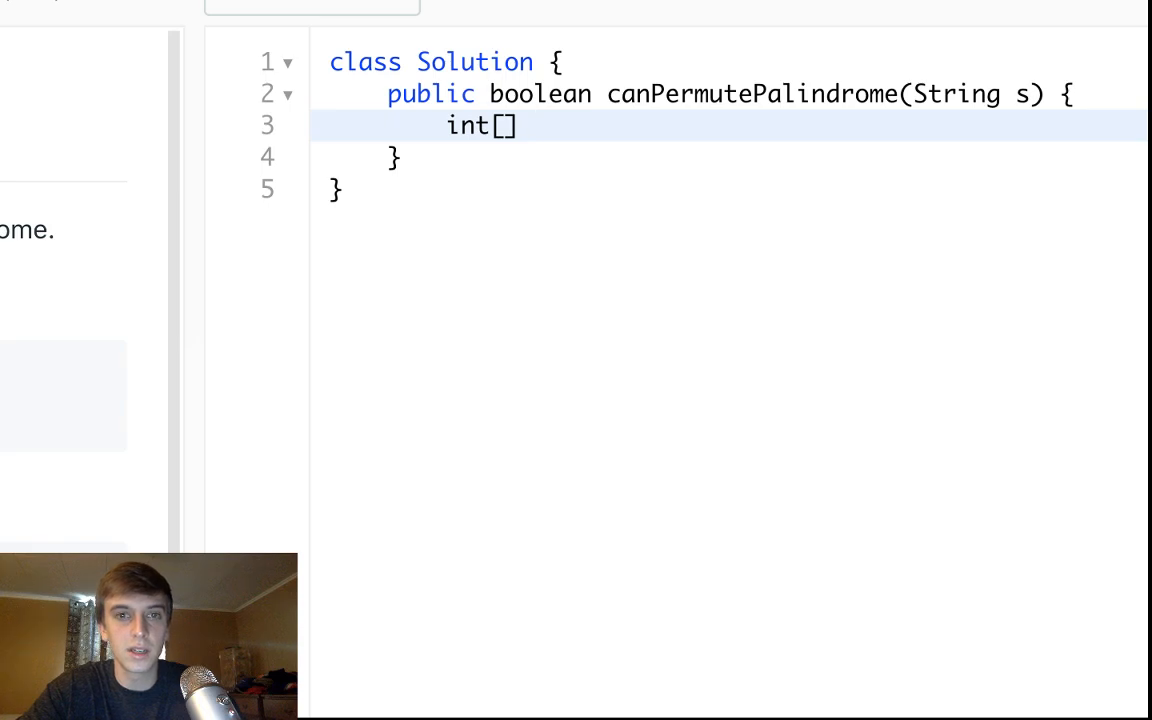
{"action": "type", "text": "ch"}
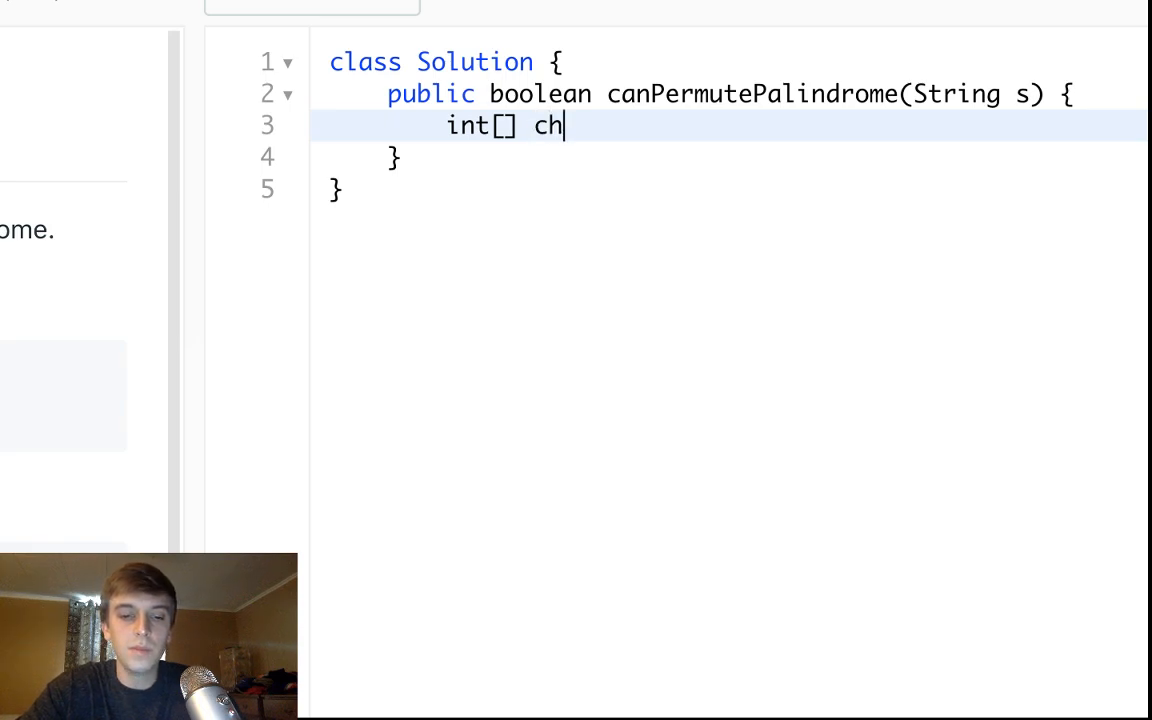
{"action": "type", "text": "ar_counts ="}
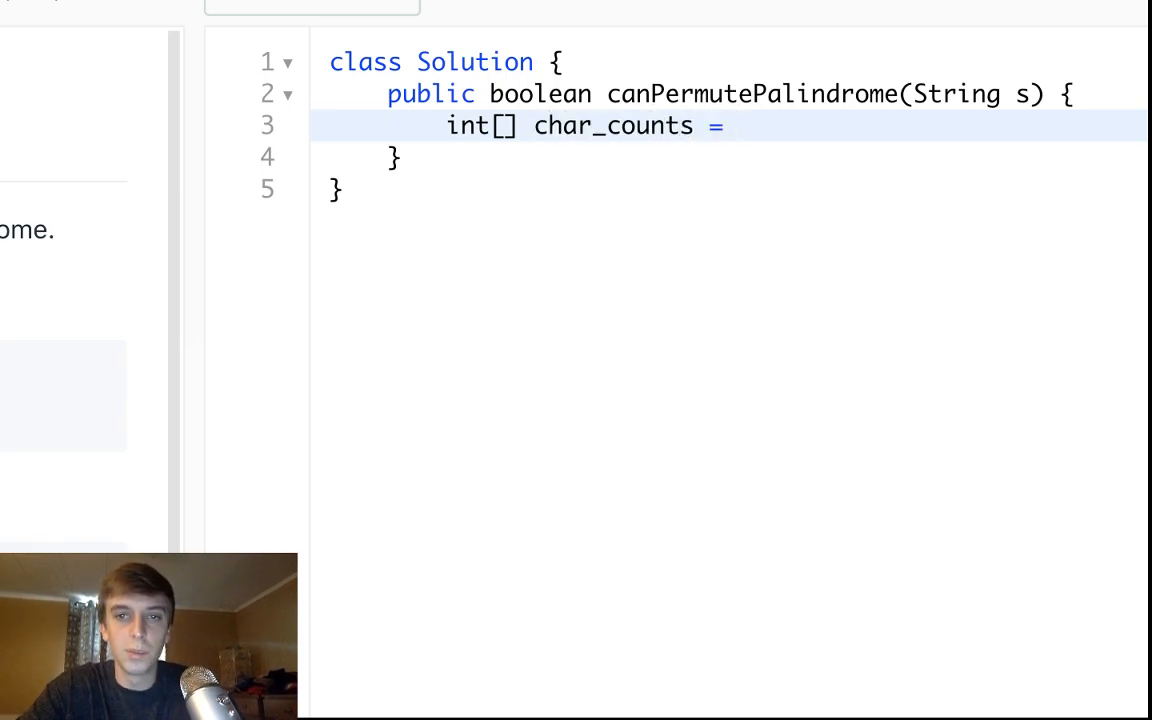
{"action": "type", "text": "new int[]"}
{"action": "type", "text": "for"}
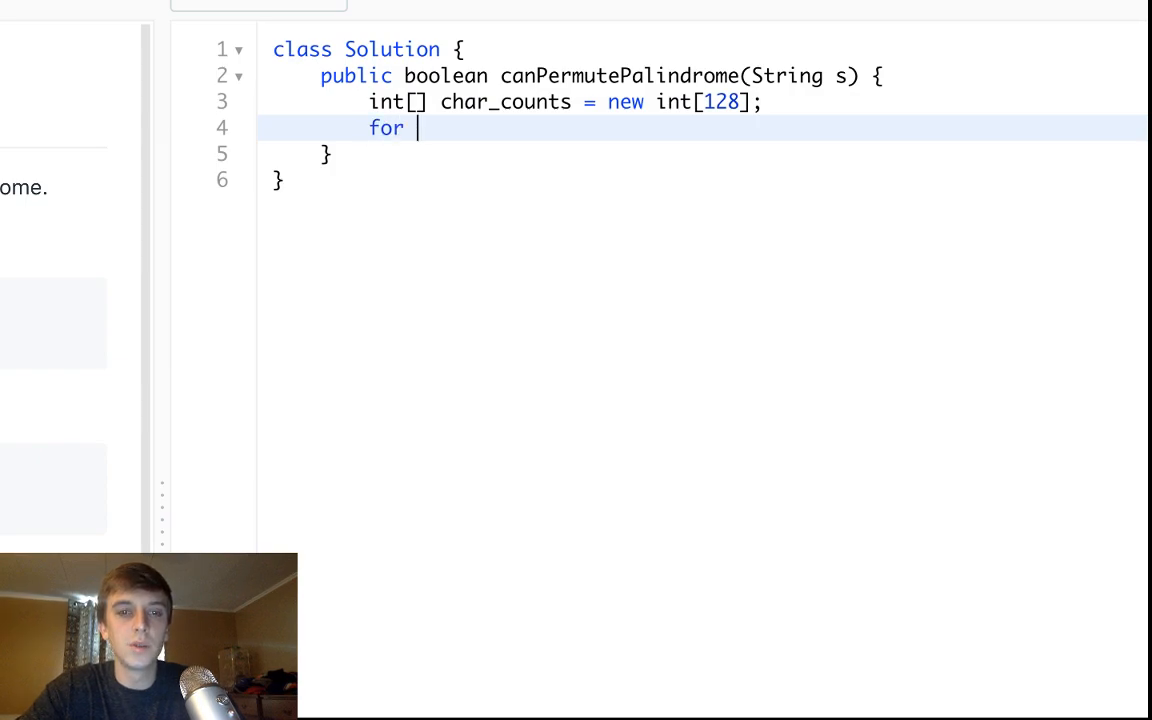
- Loop over s.length() incrementing char_counts[s.charAt(i)] for each character
{"action": "type", "text": "(int i=0; i<"}
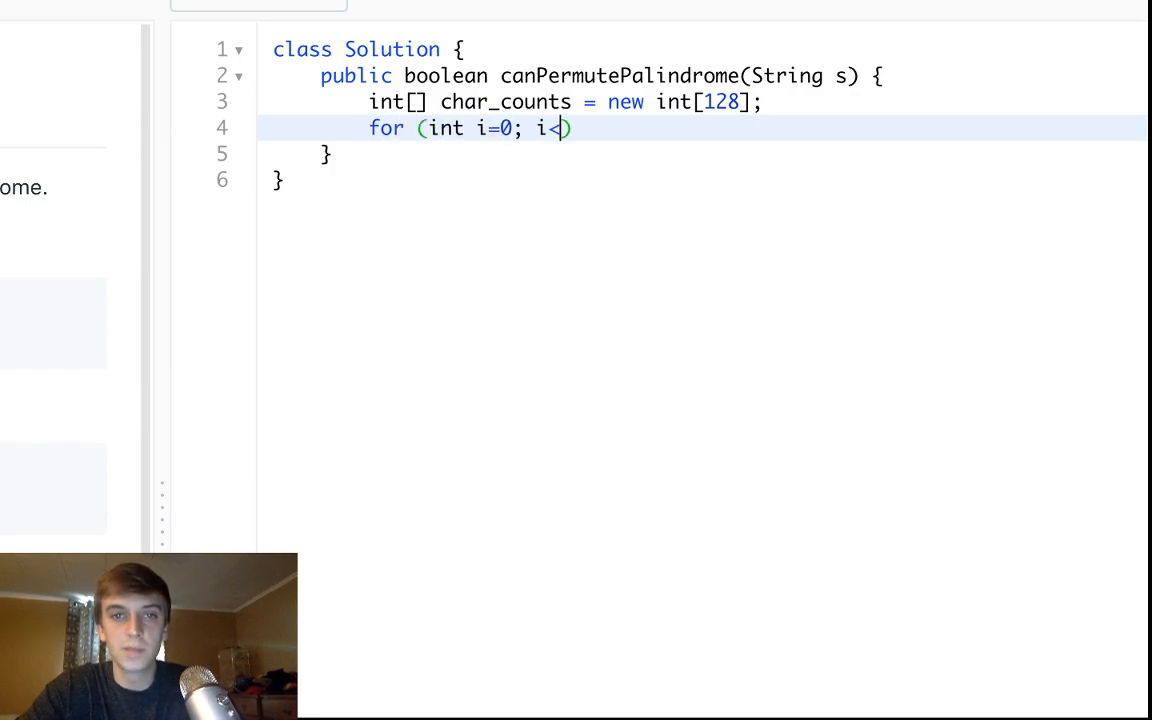
{"action": "type", "text": "s.length(); i"}
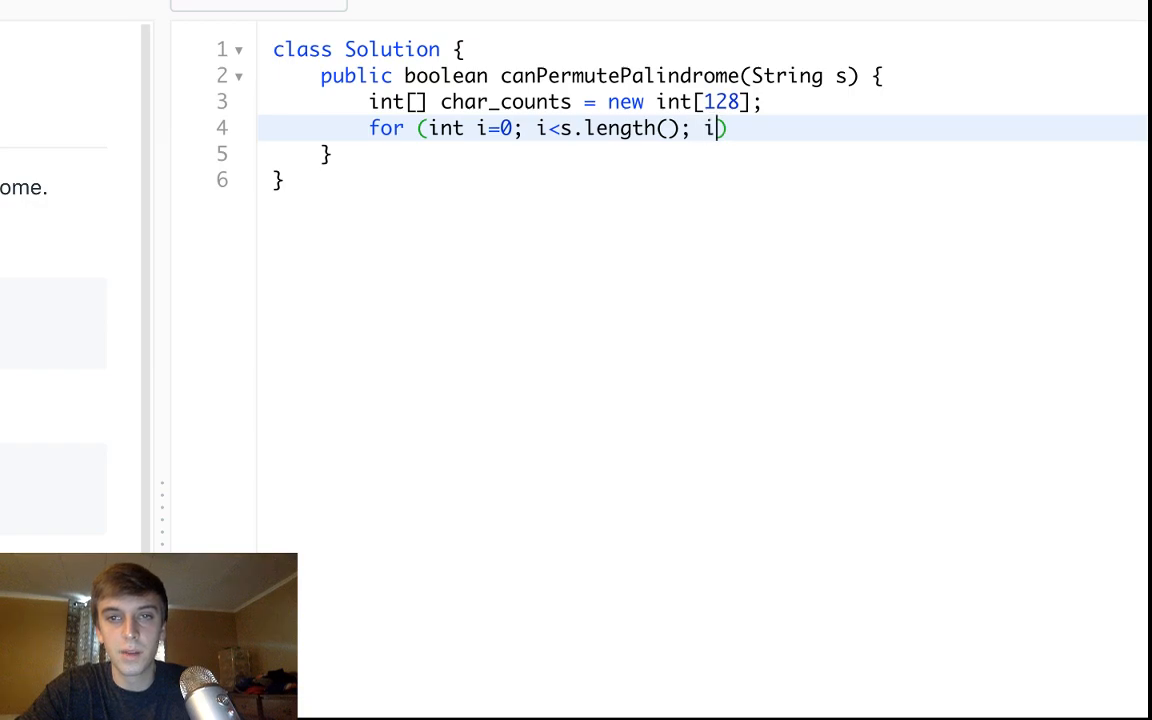
{"action": "type", "text": "++) {"}
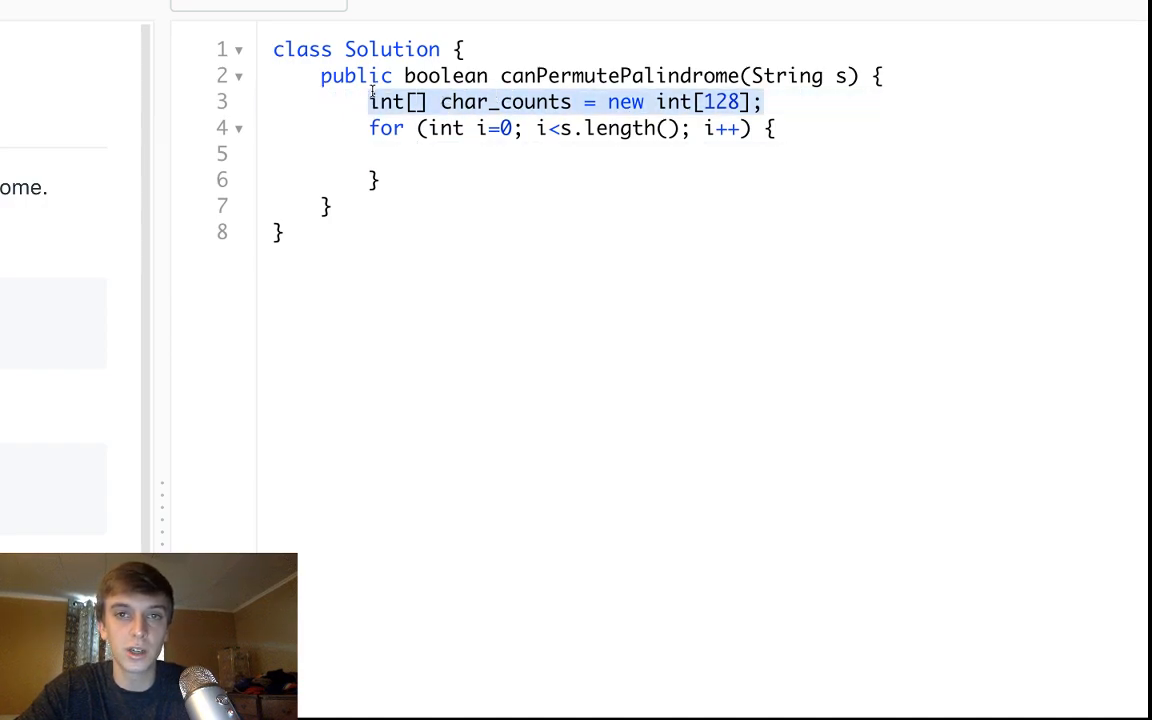
{"action": "left_click", "coordinate": [576, 152]}
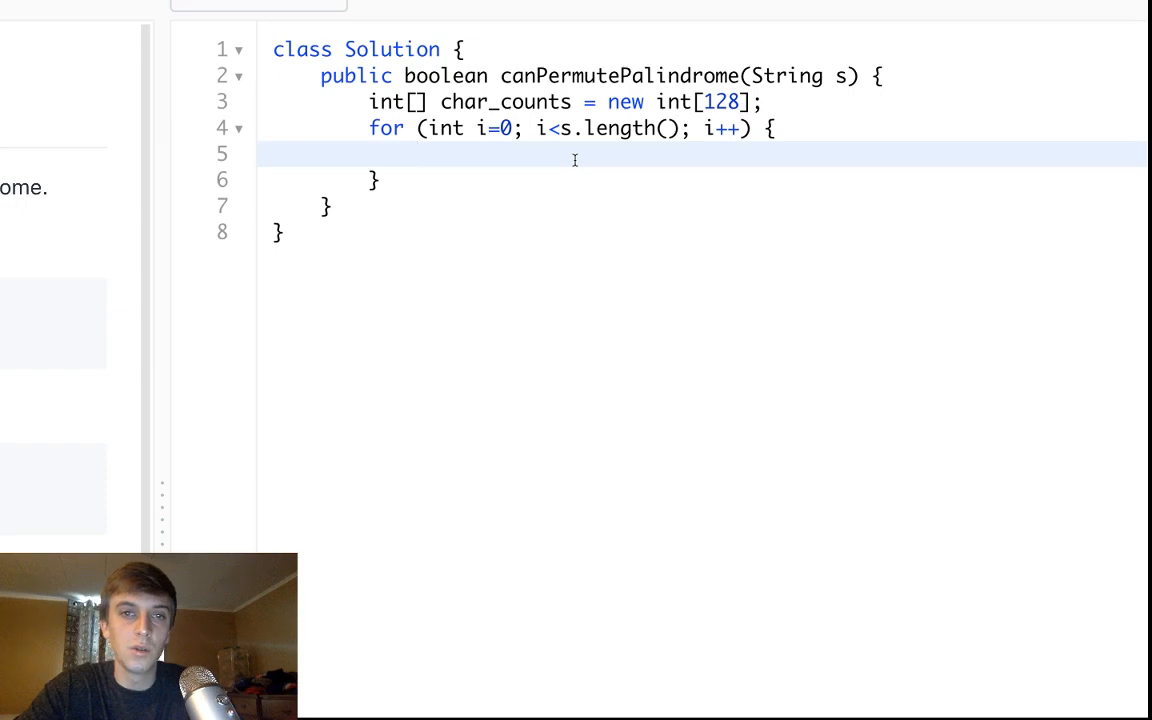
{"action": "type", "text": "char_counts"}
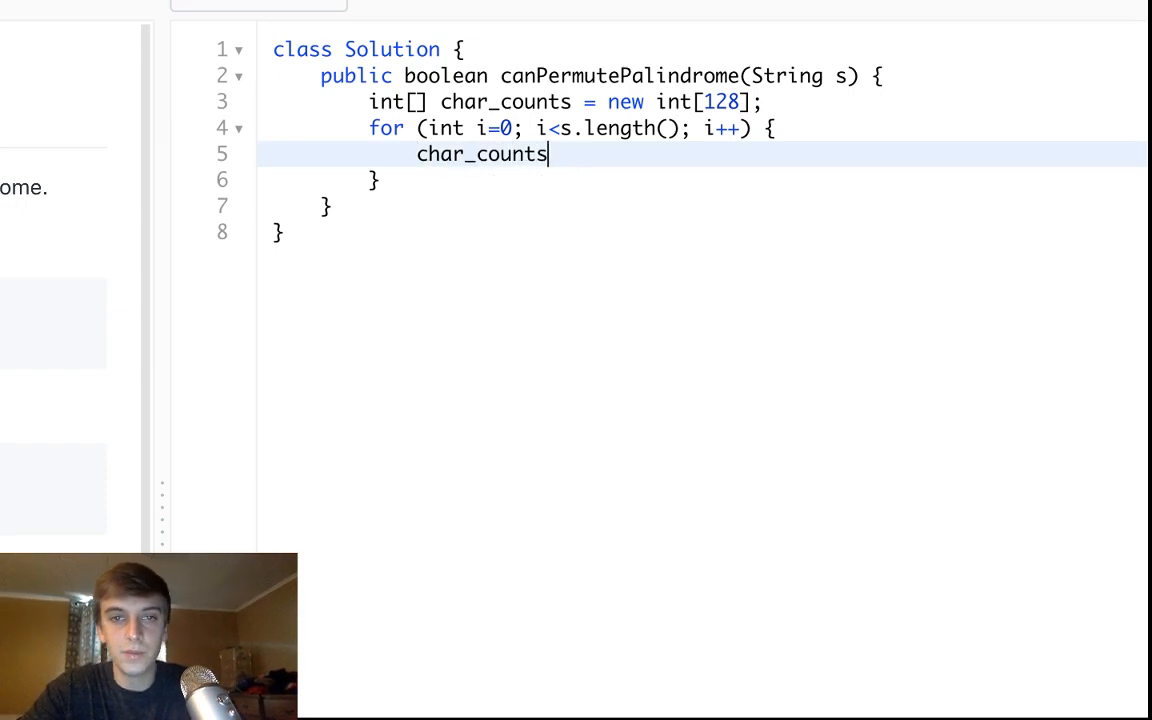
{"action": "type", "text": "[s.charAt"}
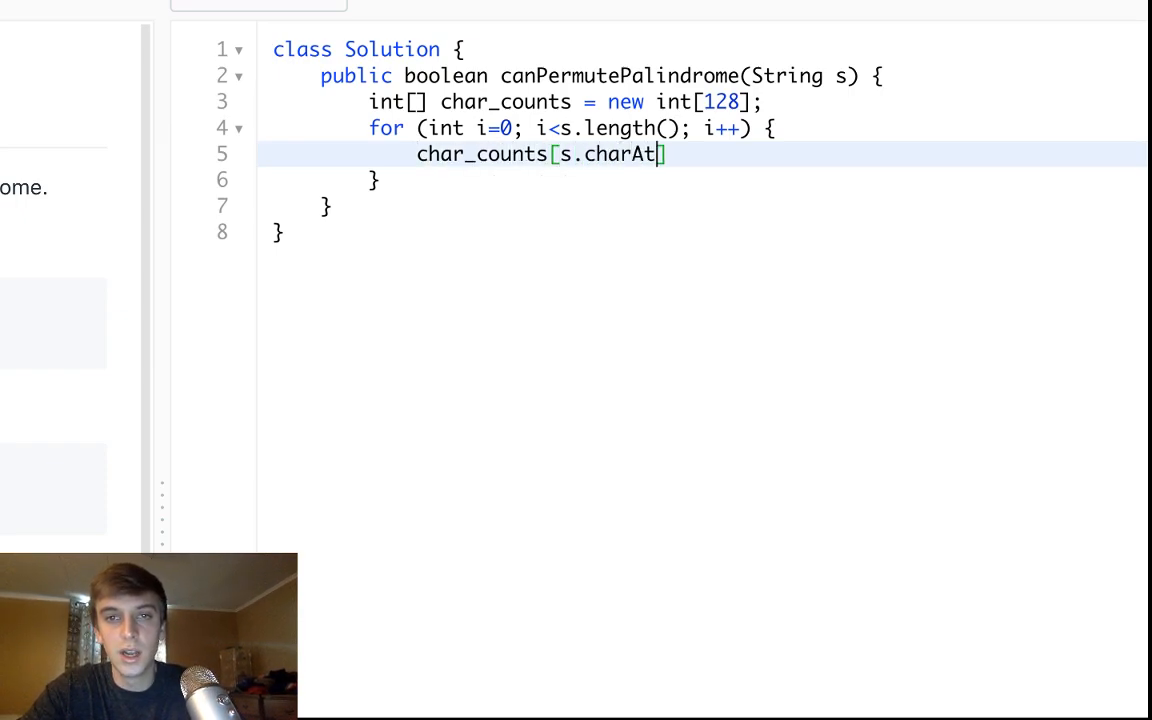
{"action": "type", "text": "(i)]"}
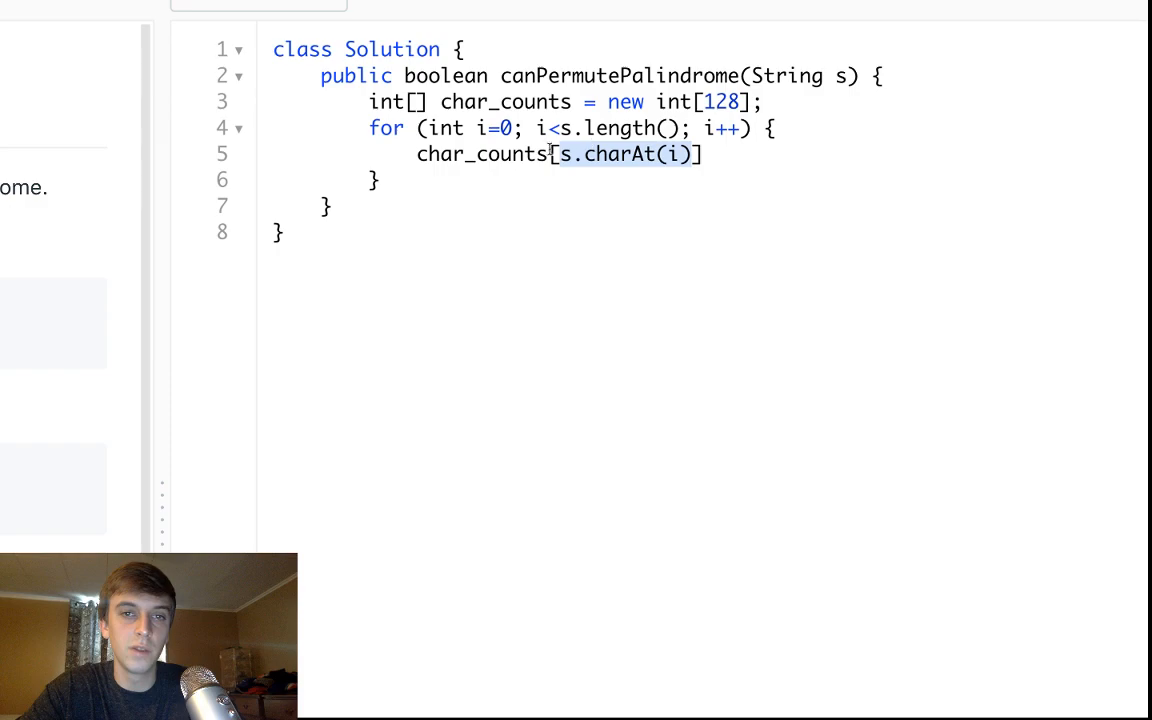
{"action": "type", "text": "++"}
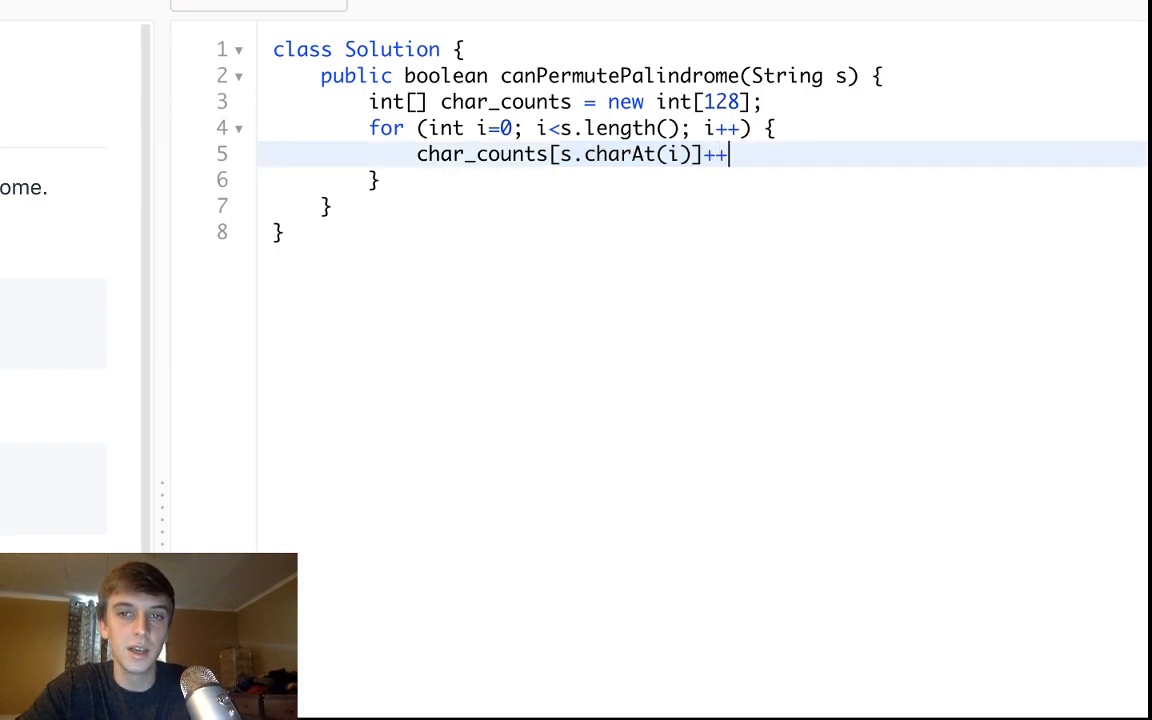
{"action": "type", "text": ";"}
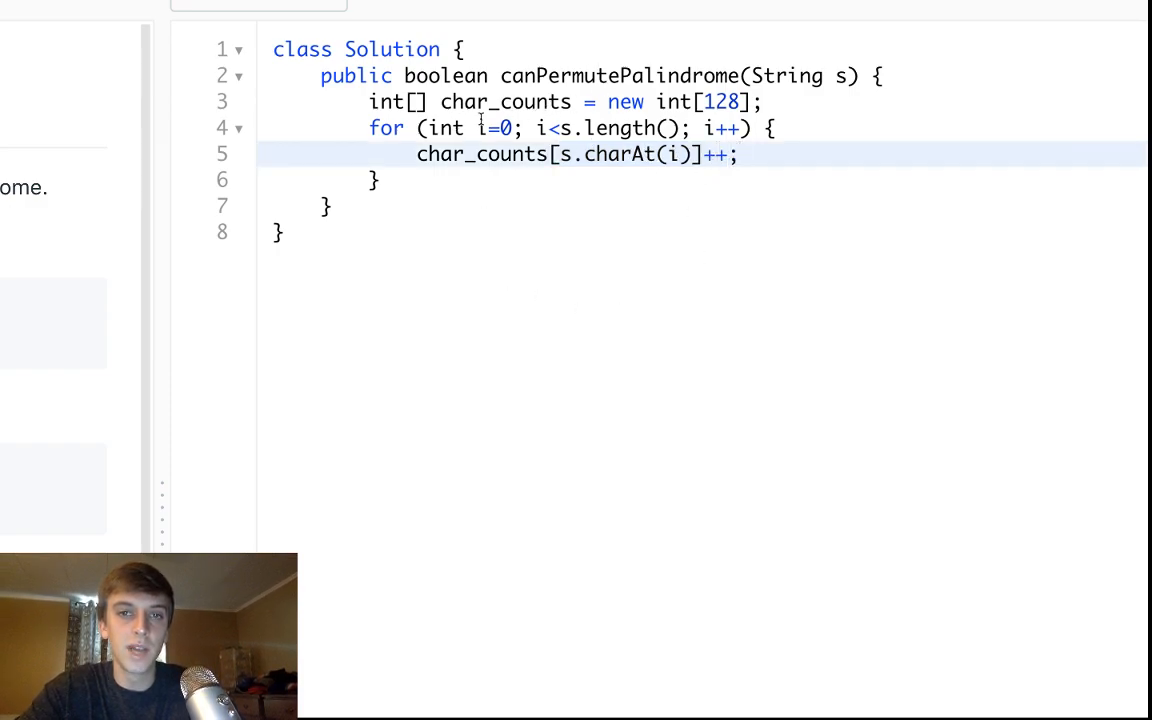
{"action": "mouse_move", "coordinate": [690, 184]}
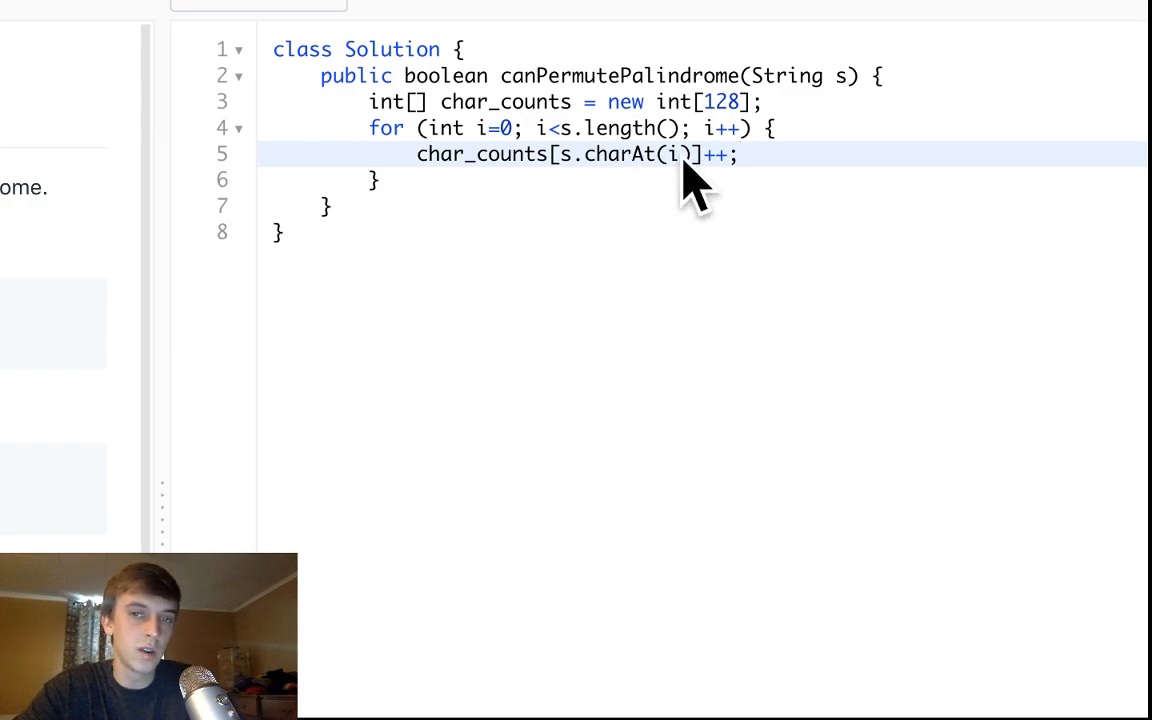
{"action": "mouse_move", "coordinate": [560, 282]}
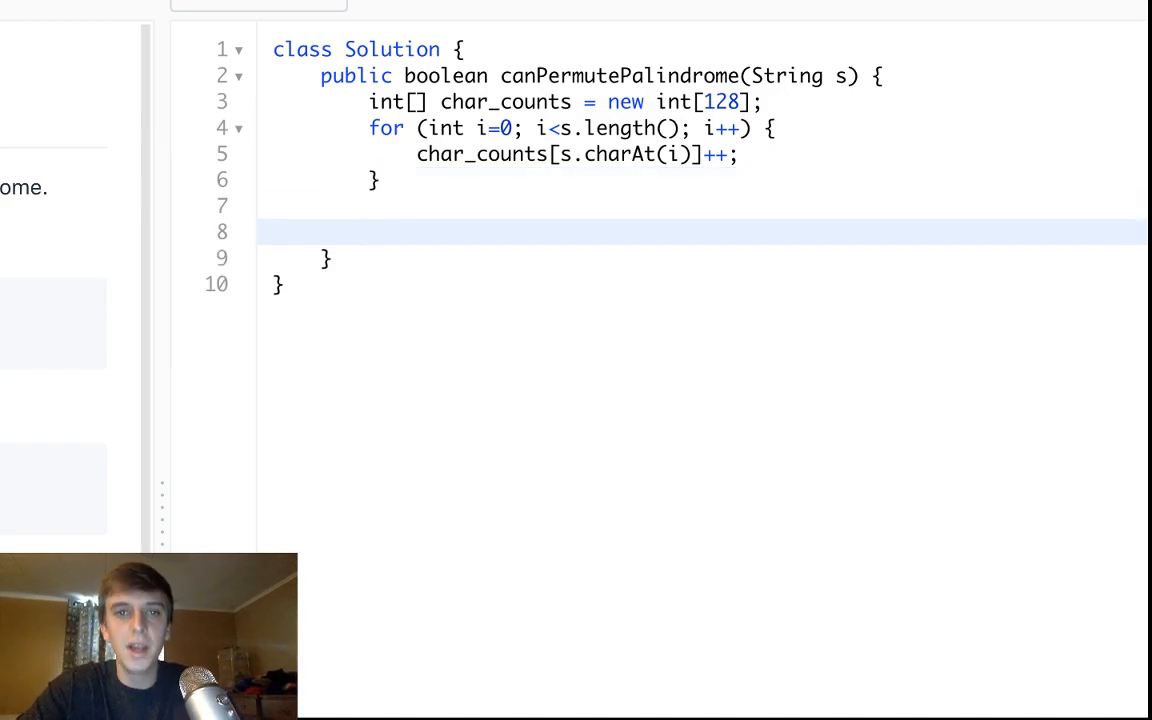
- Initialize int count = 0 and start a for loop running i from 0 to 128
{"action": "type", "text": "for ()"}
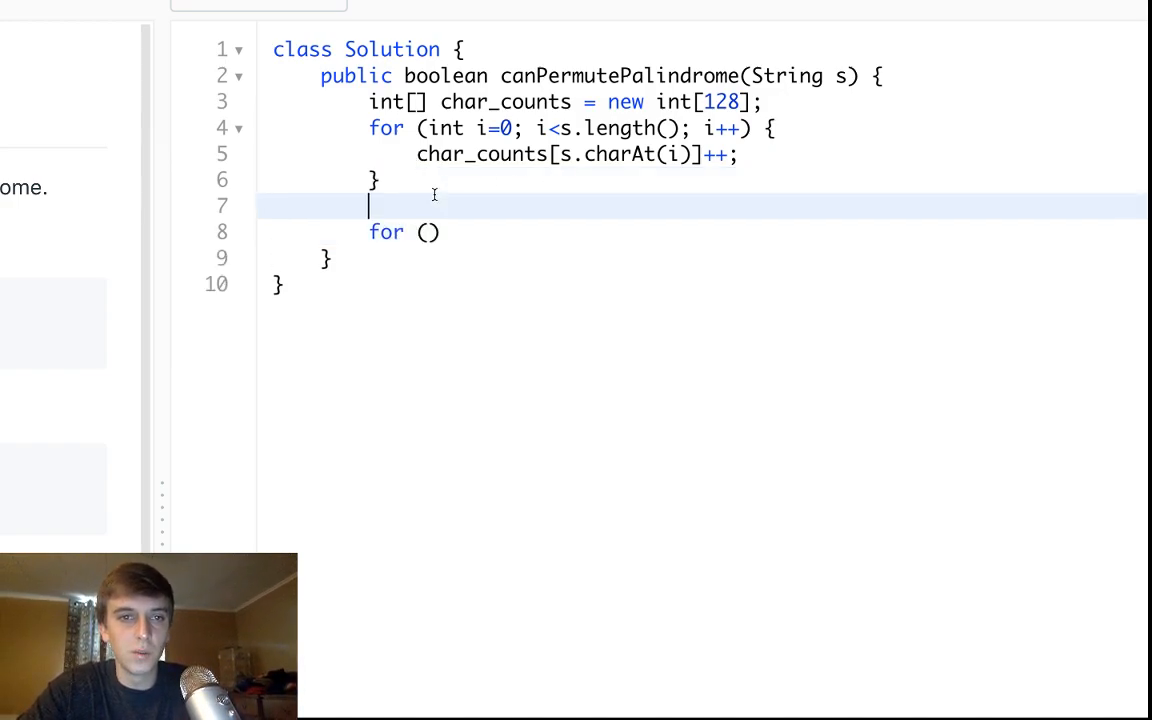
{"action": "type", "text": "int count = 0;"}
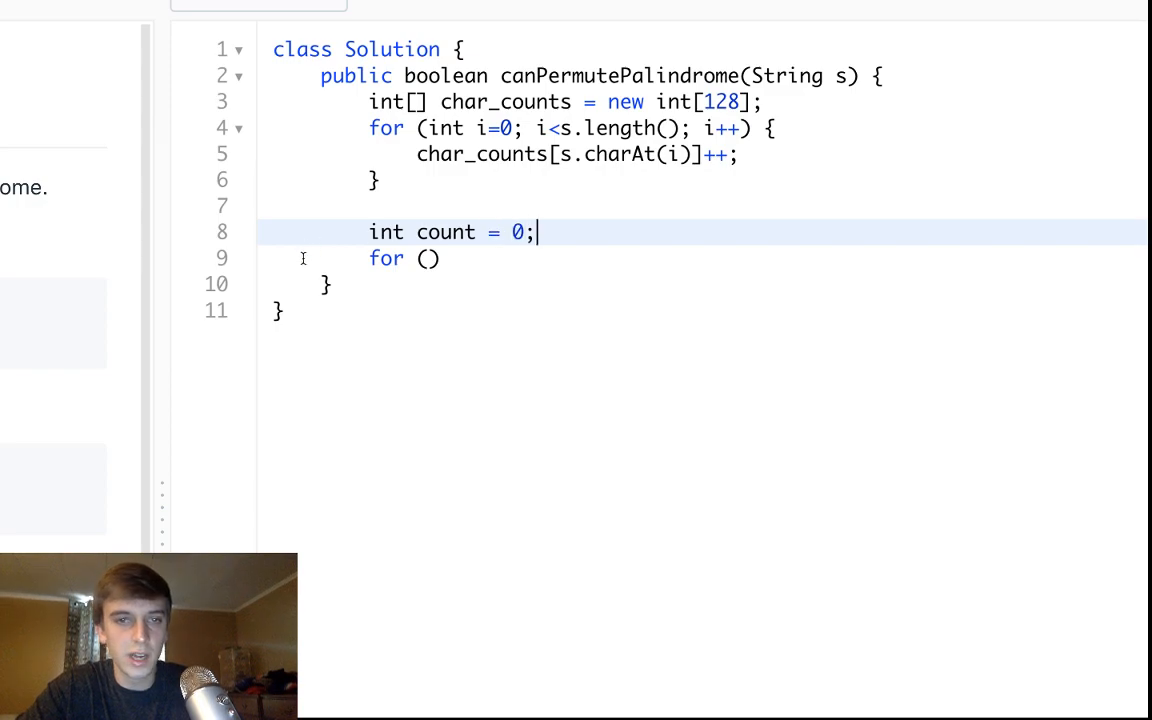
{"action": "type", "text": "int i=0;"}
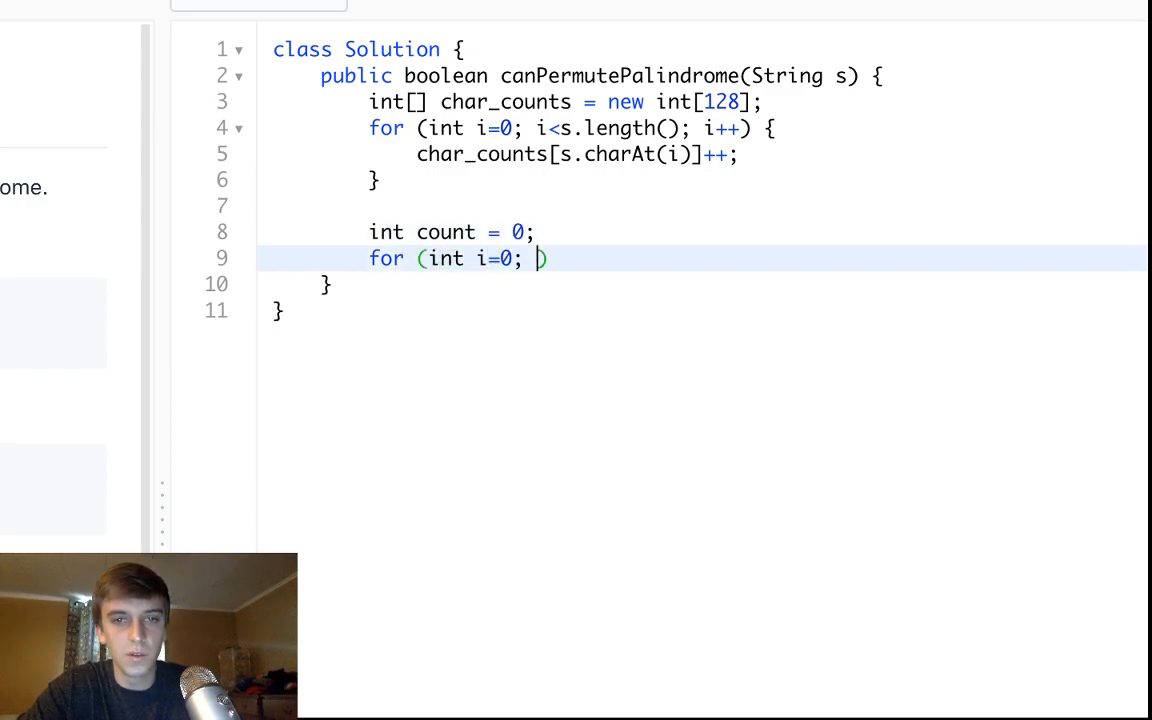
{"action": "type", "text": "i<128"}
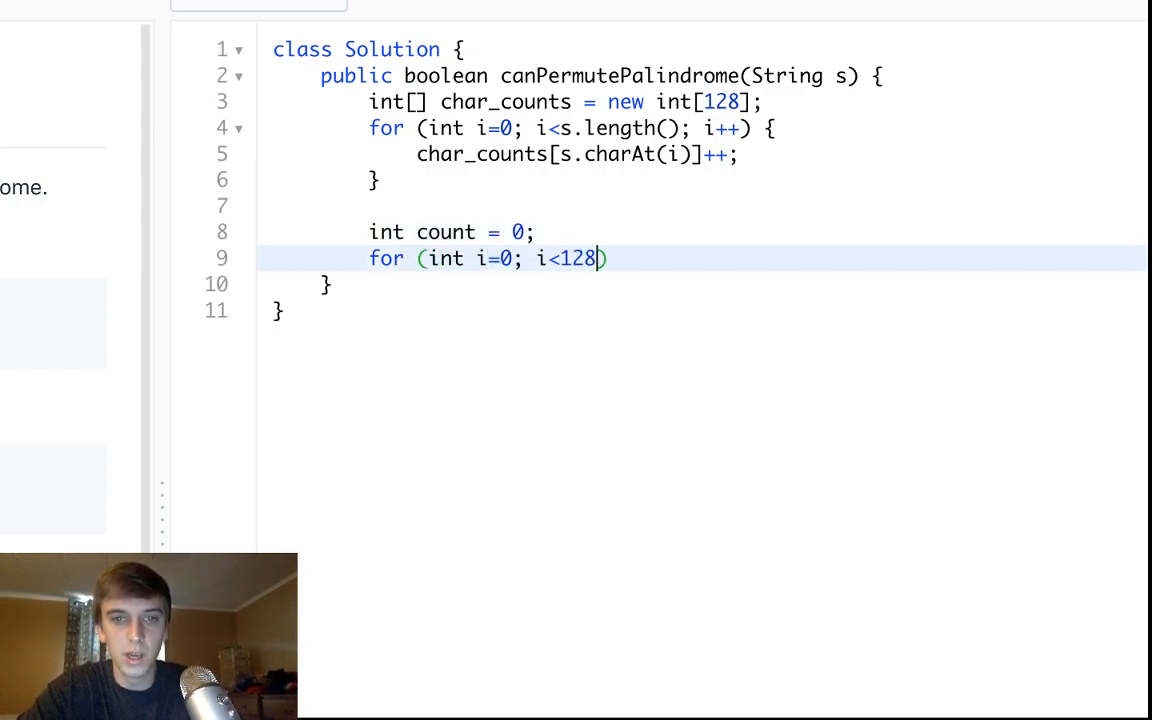
{"action": "type", "text": "; i++) {"}
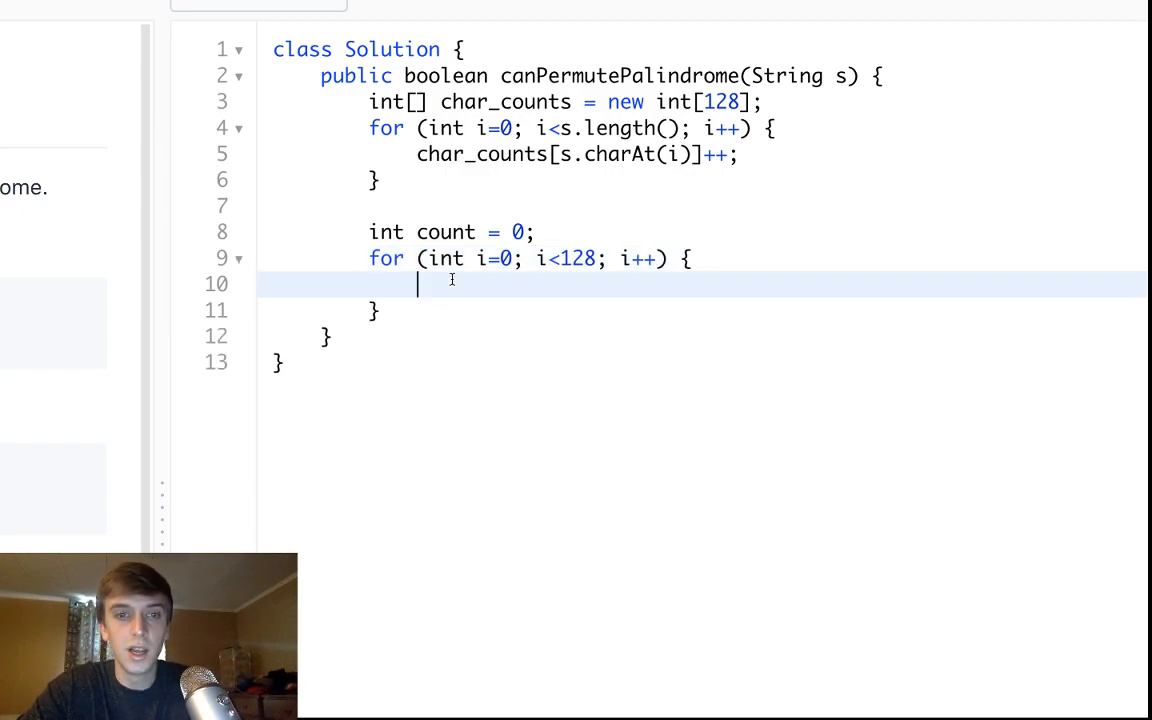
- Inside the loop add char_counts[i] % 2 to count, leaving blank lines after it
{"action": "type", "text": "count +="}
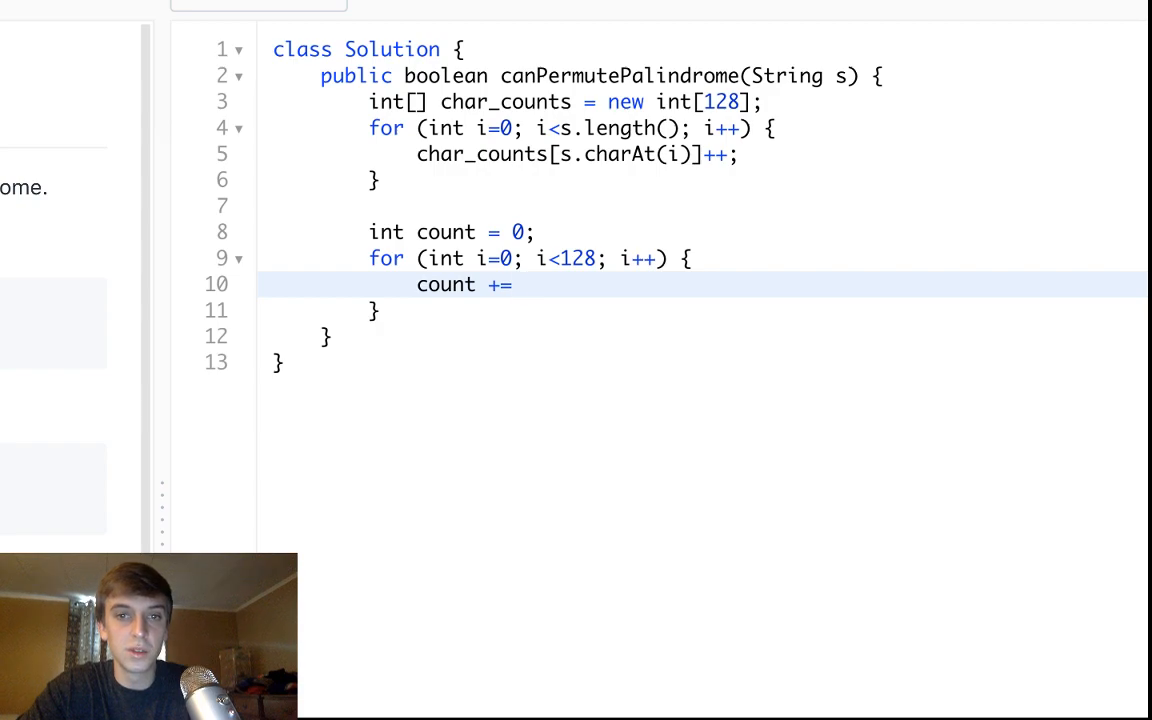
{"action": "type", "text": "char_counts[i]"}
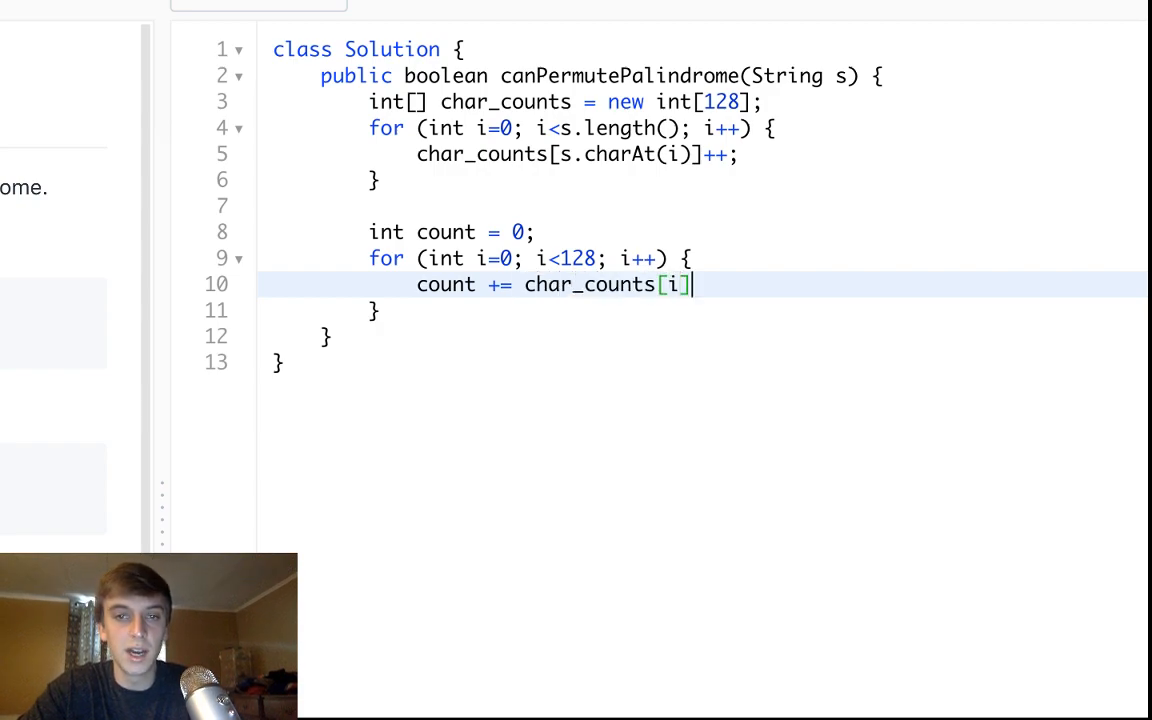
{"action": "double_click", "coordinate": [590, 284]}
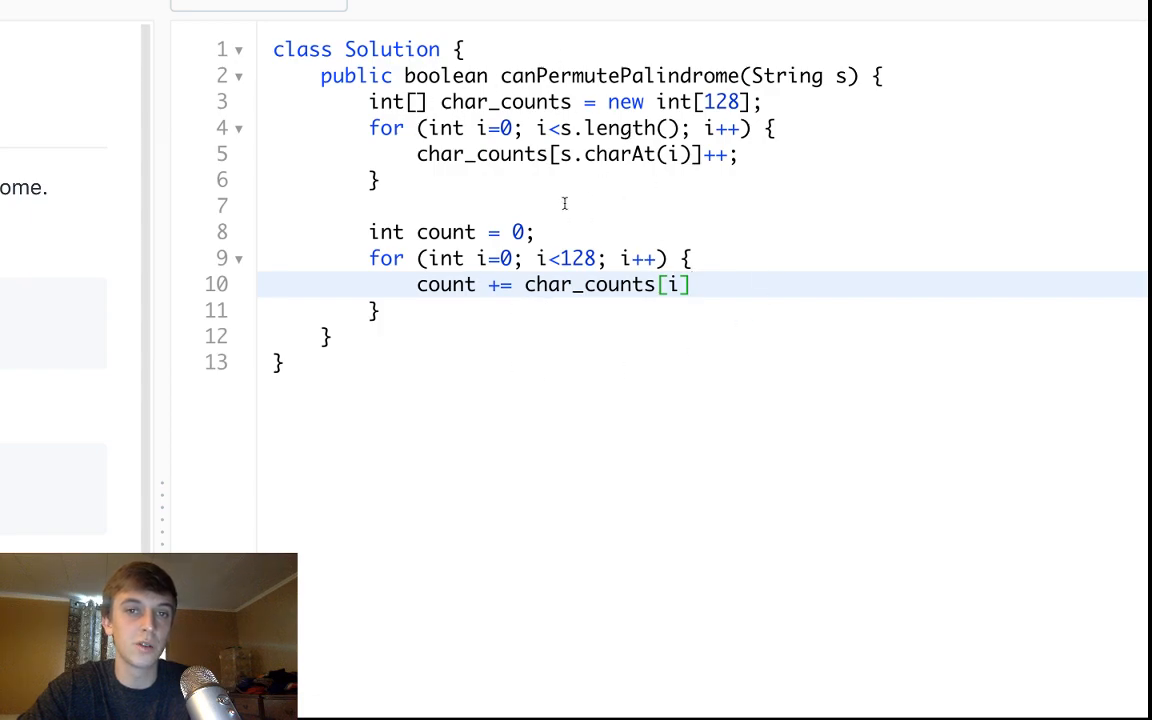
{"action": "mouse_move", "coordinate": [622, 336]}
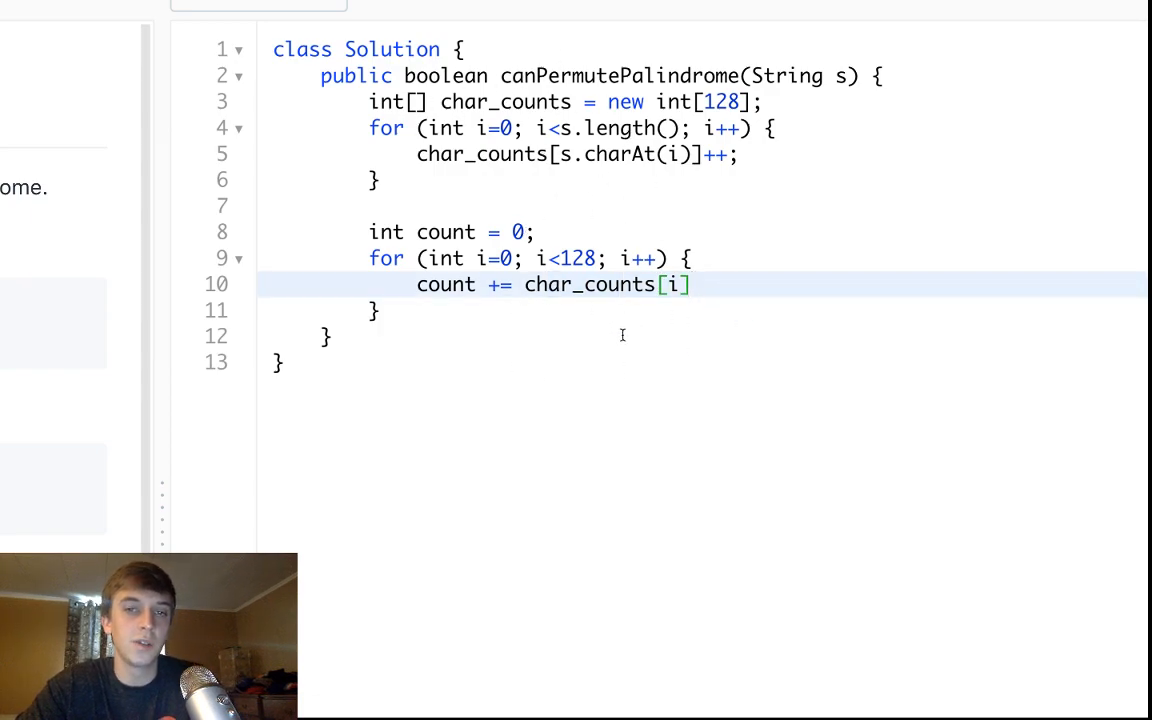
{"action": "type", "text": "%"}
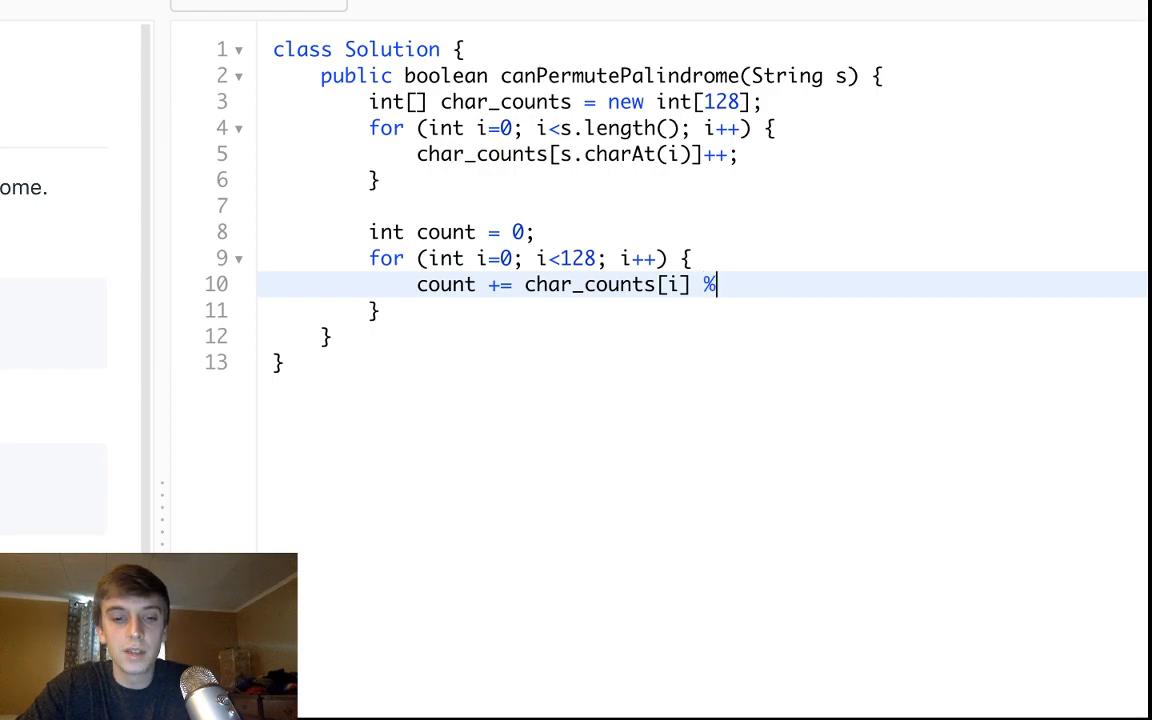
{"action": "type", "text": "2"}
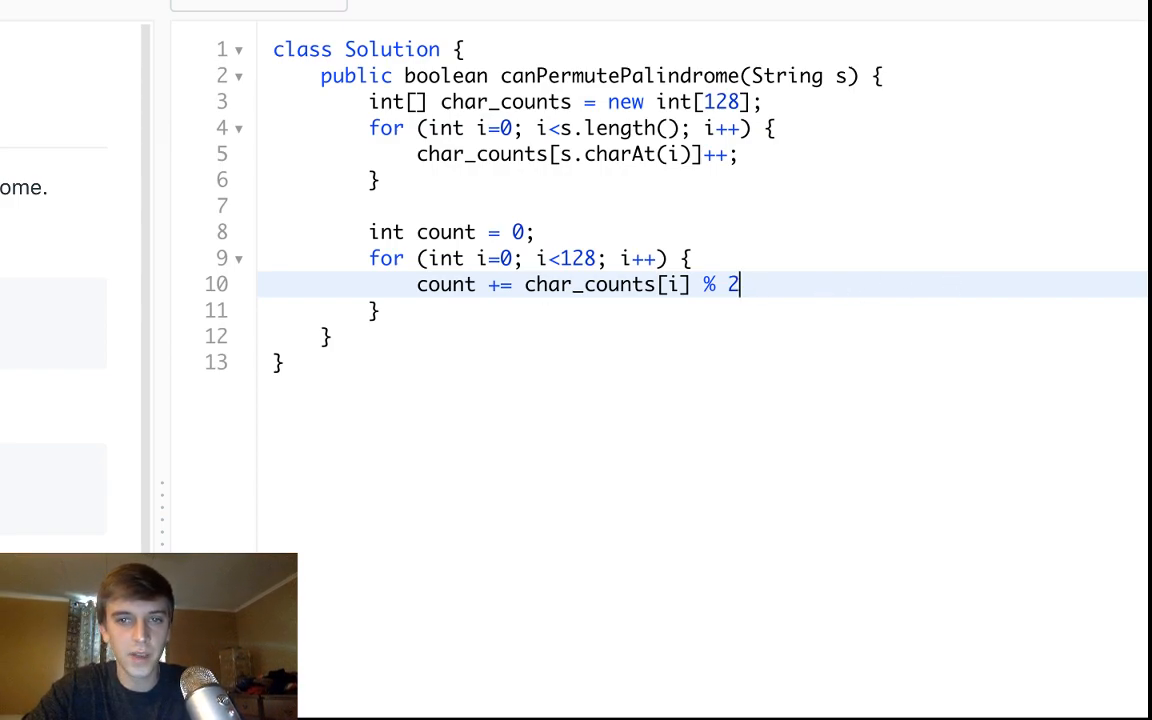
{"action": "type", "text": ";"}
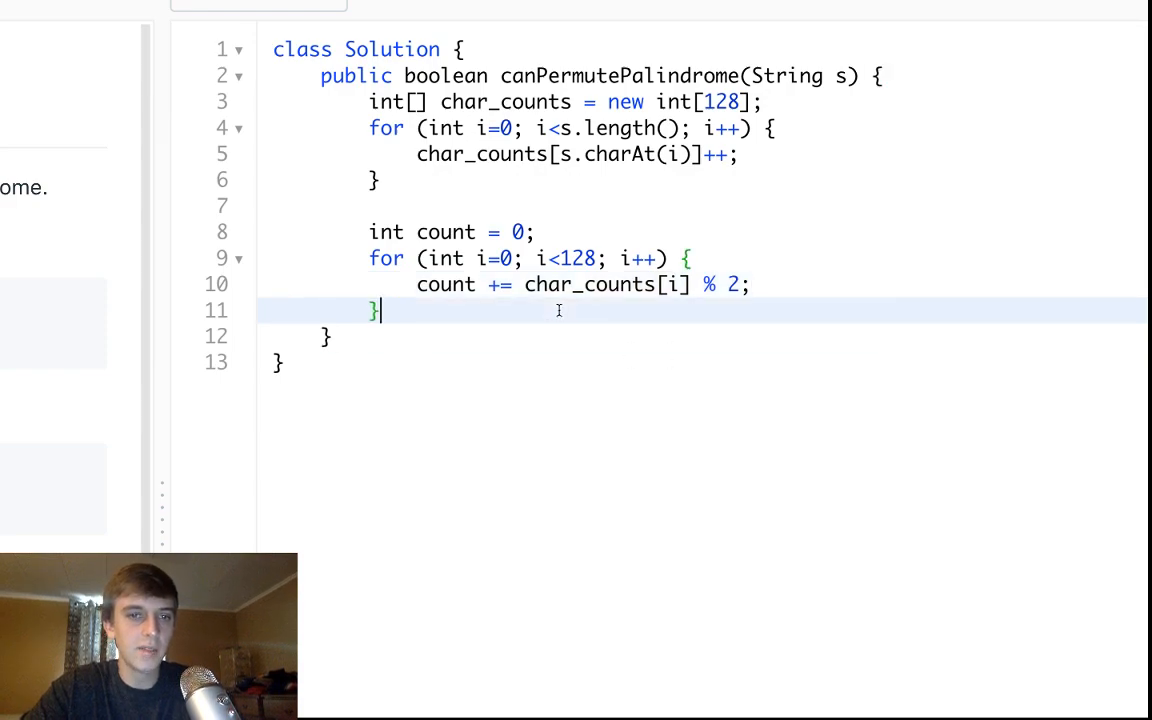
{"action": "key", "text": "enter"}
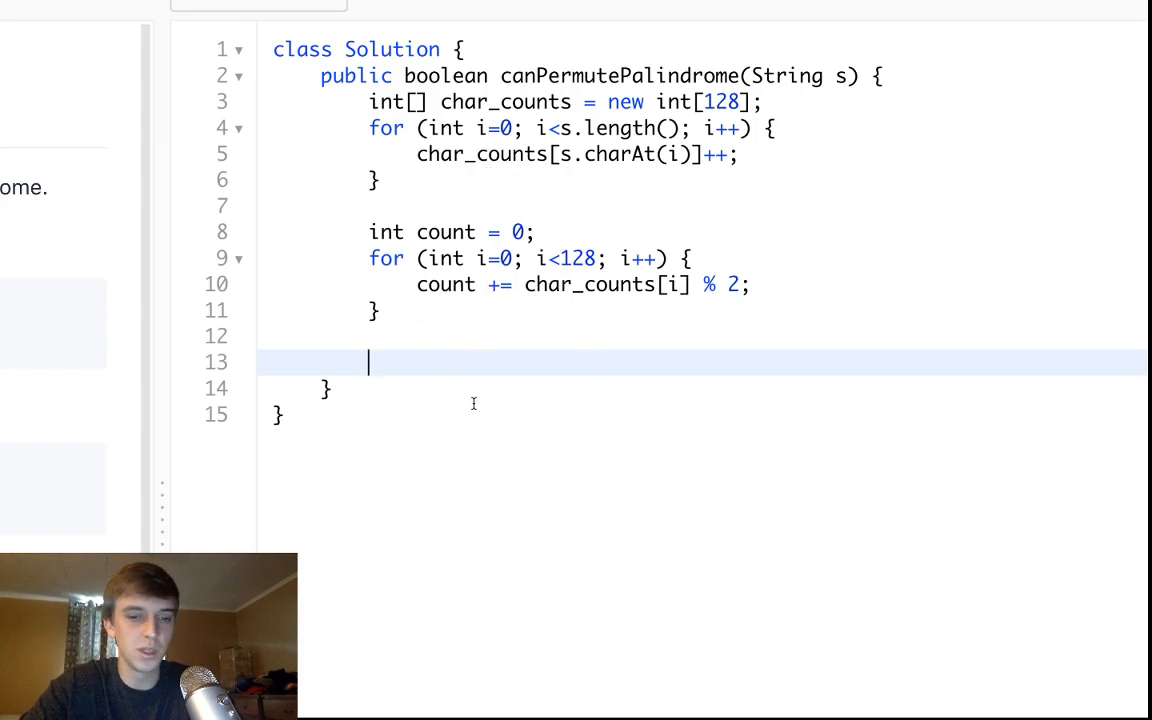
- End the method with return count <= 1;
{"action": "type", "text": "return count<"}
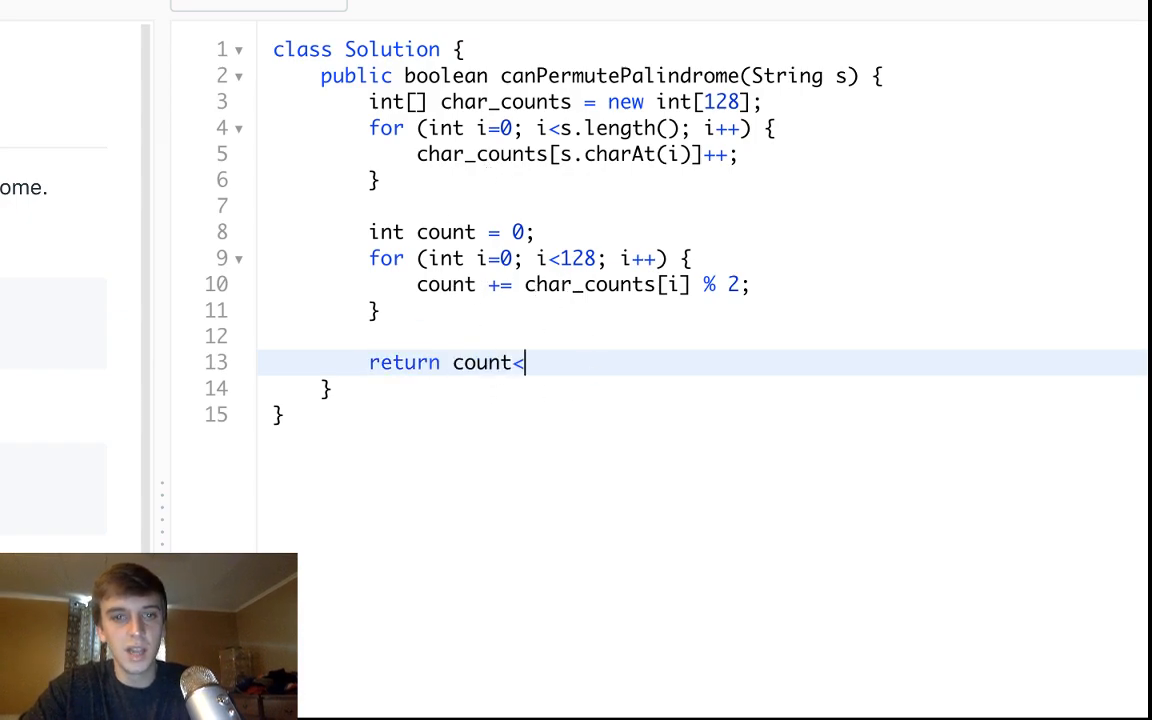
{"action": "type", "text": "= 1"}
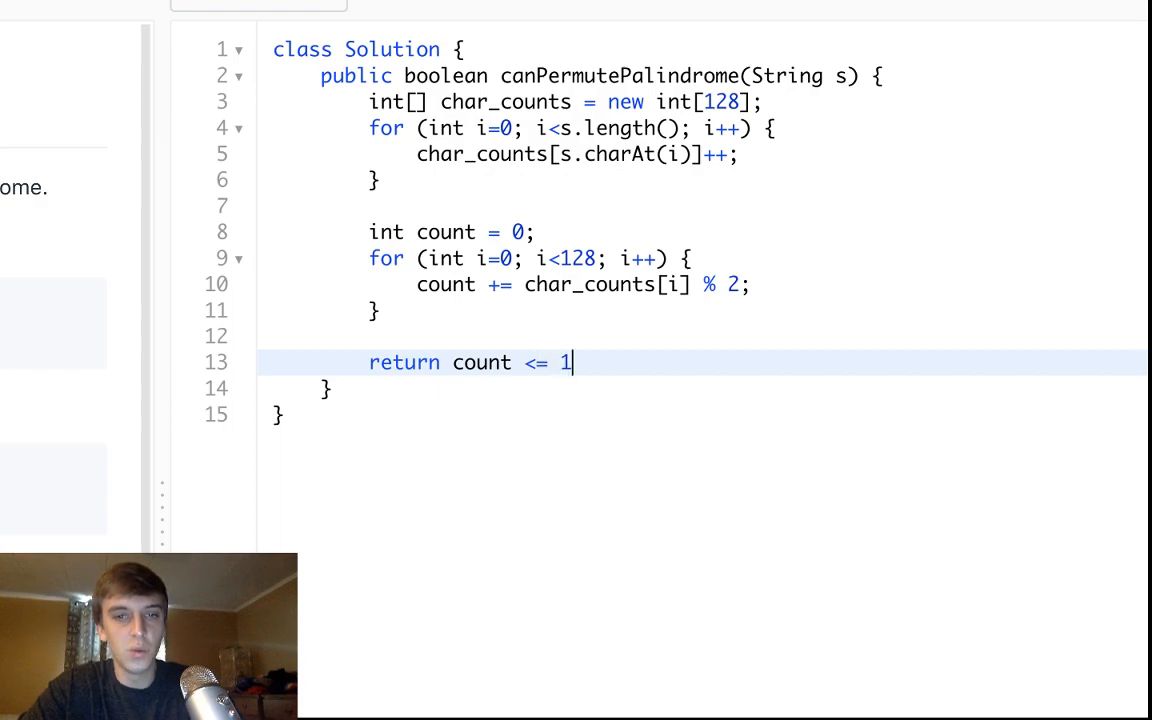
{"action": "type", "text": ";"}
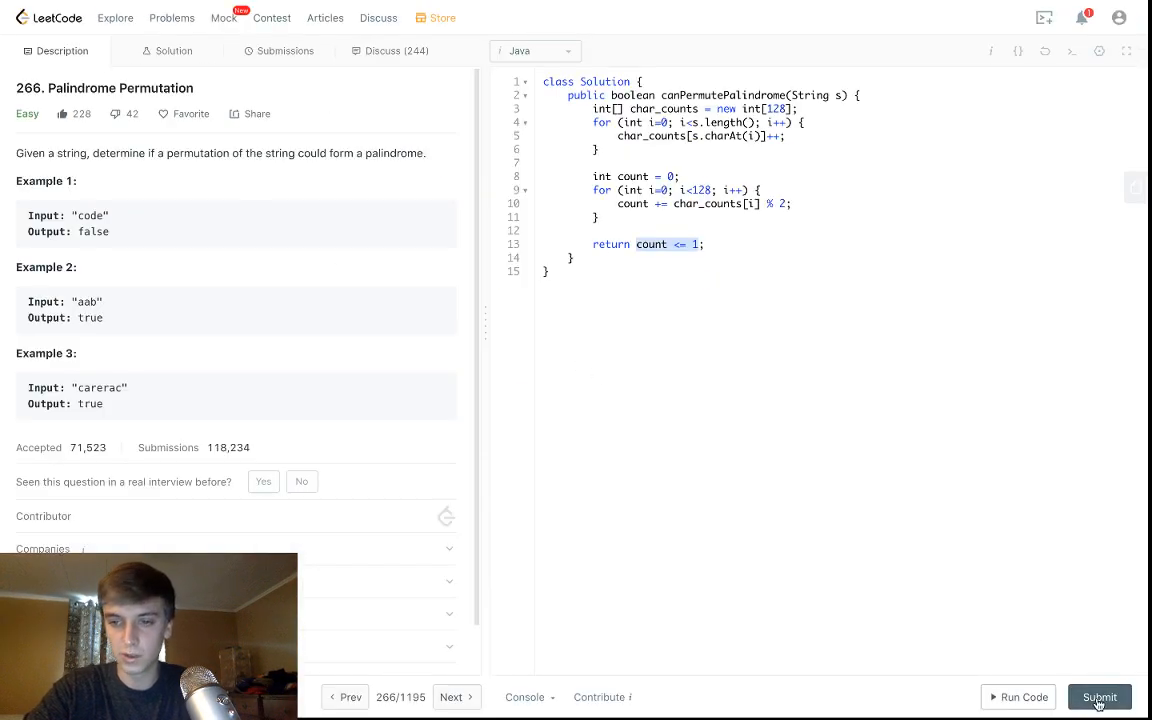
- Submit the solution, see it accepted at 0 ms, and return to the Description
{"action": "left_click", "coordinate": [1100, 696]}
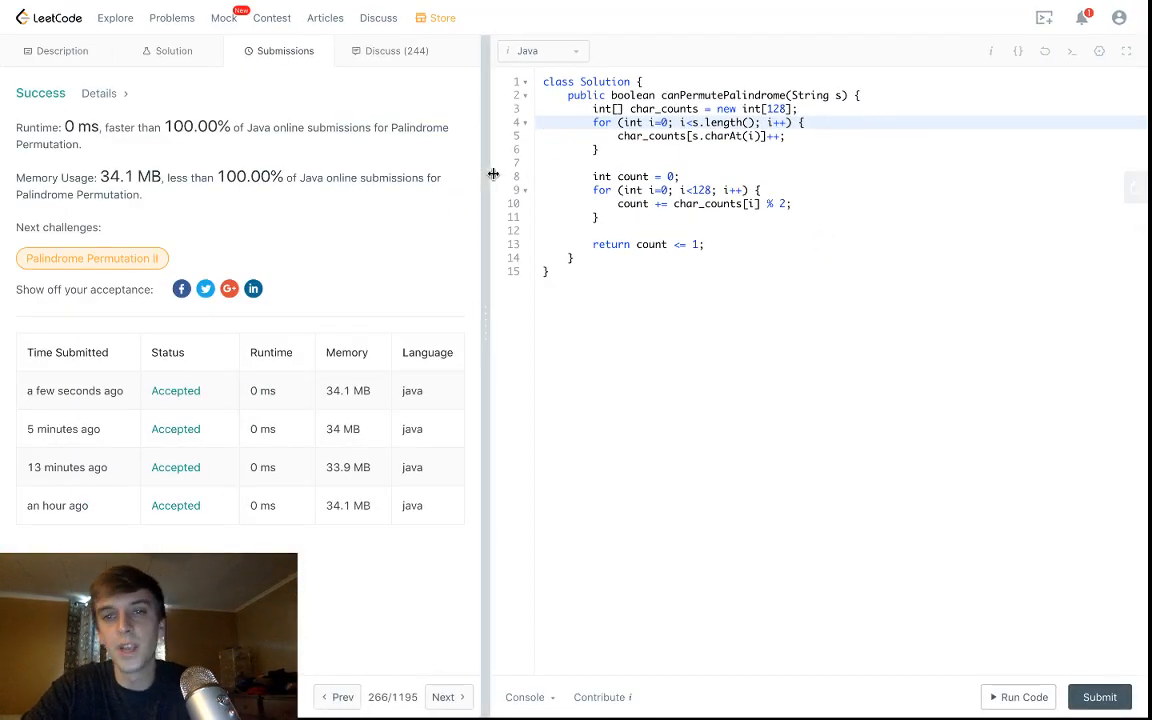
{"action": "left_click", "coordinate": [62, 52]}
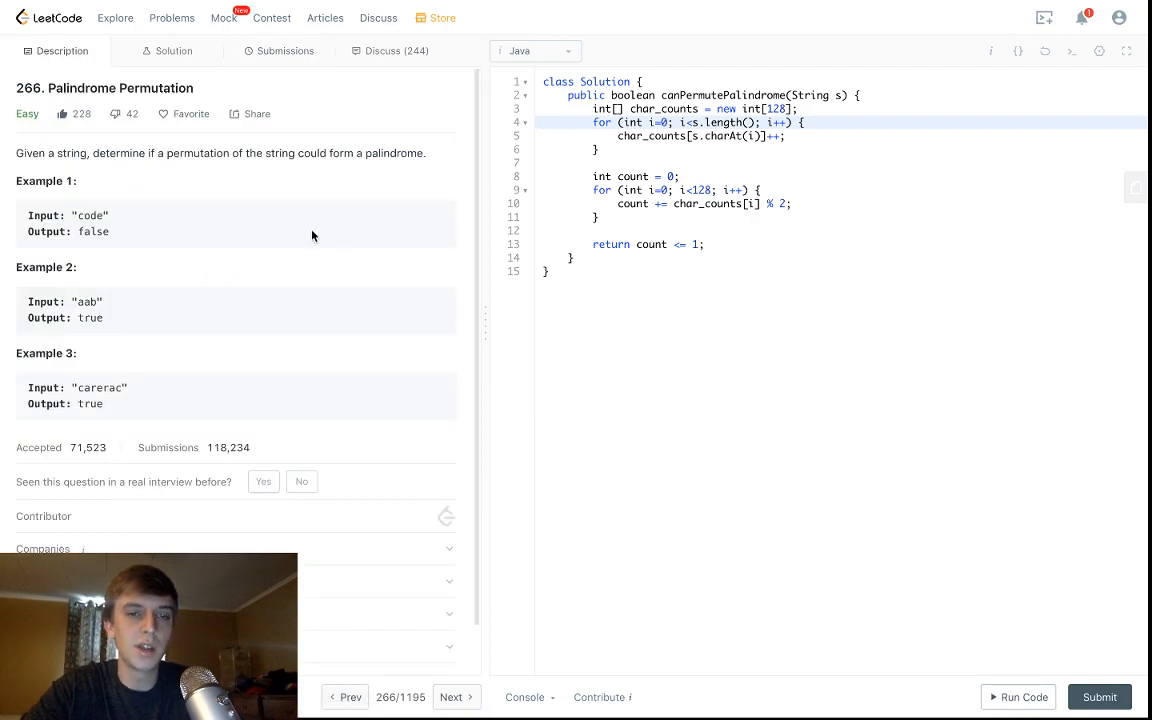